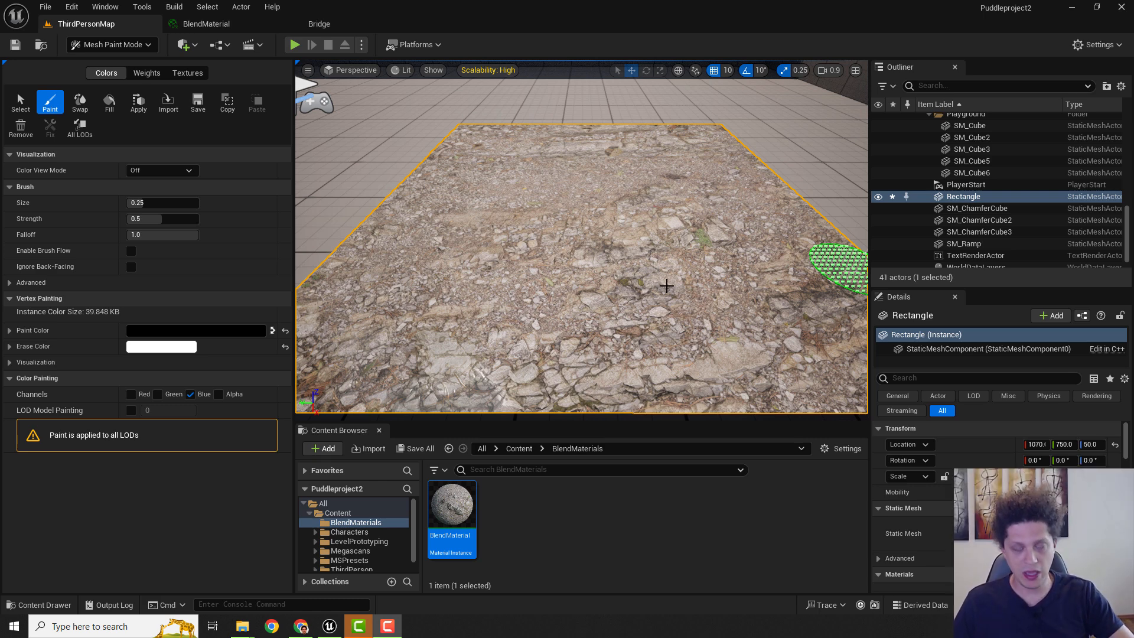
mouse_move(607, 249)
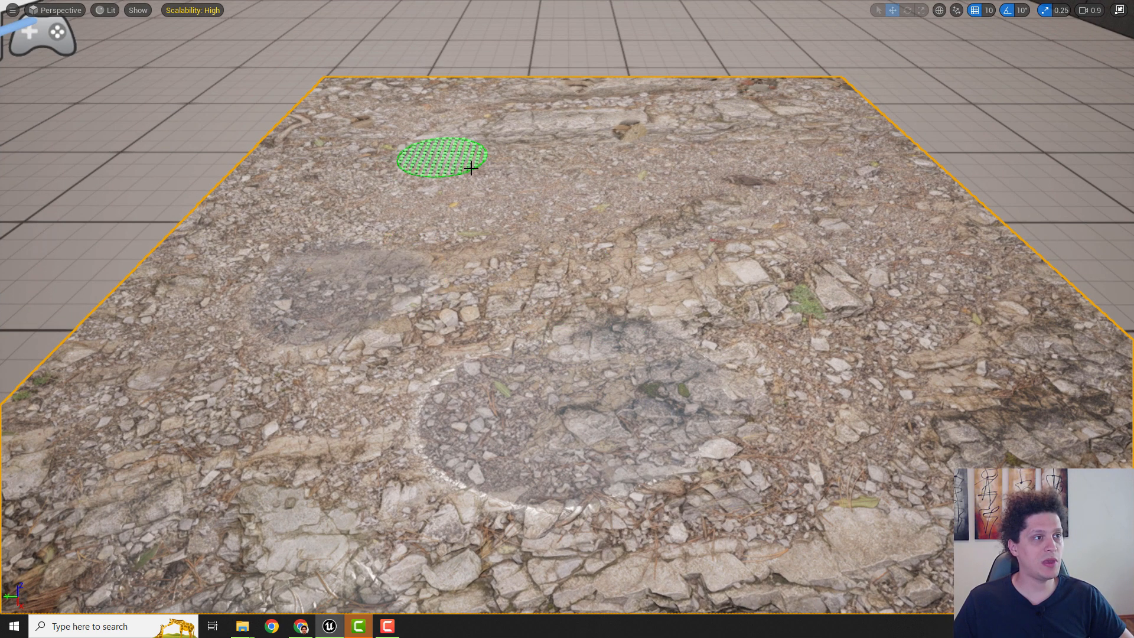
Brush pebble and stone patches onto the rock-covered plane in Mesh Paint mode.
left_click_drag(441, 156, 751, 433)
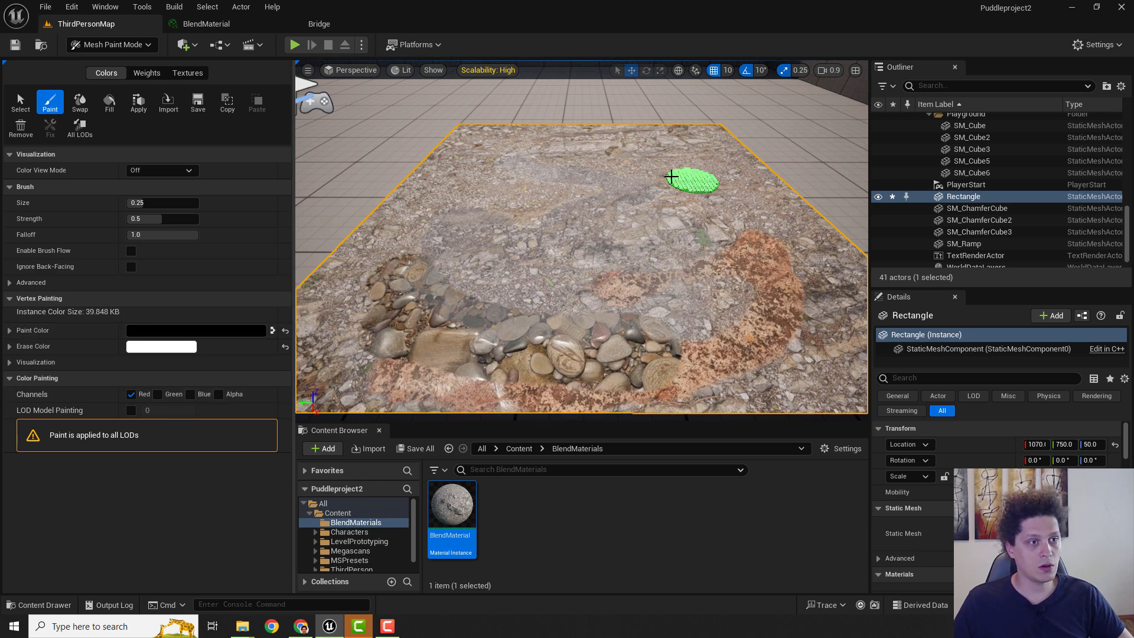
left_click_drag(692, 181, 723, 200)
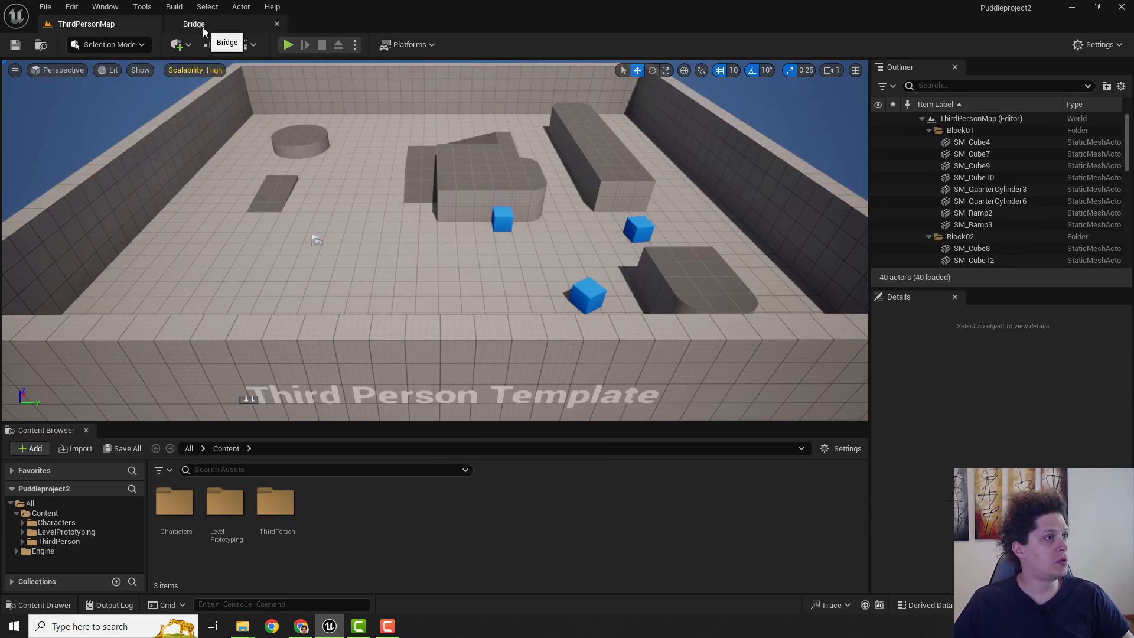
Open Quixel Bridge from Quick Add and browse the locally downloaded Megascans assets.
left_click(176, 43)
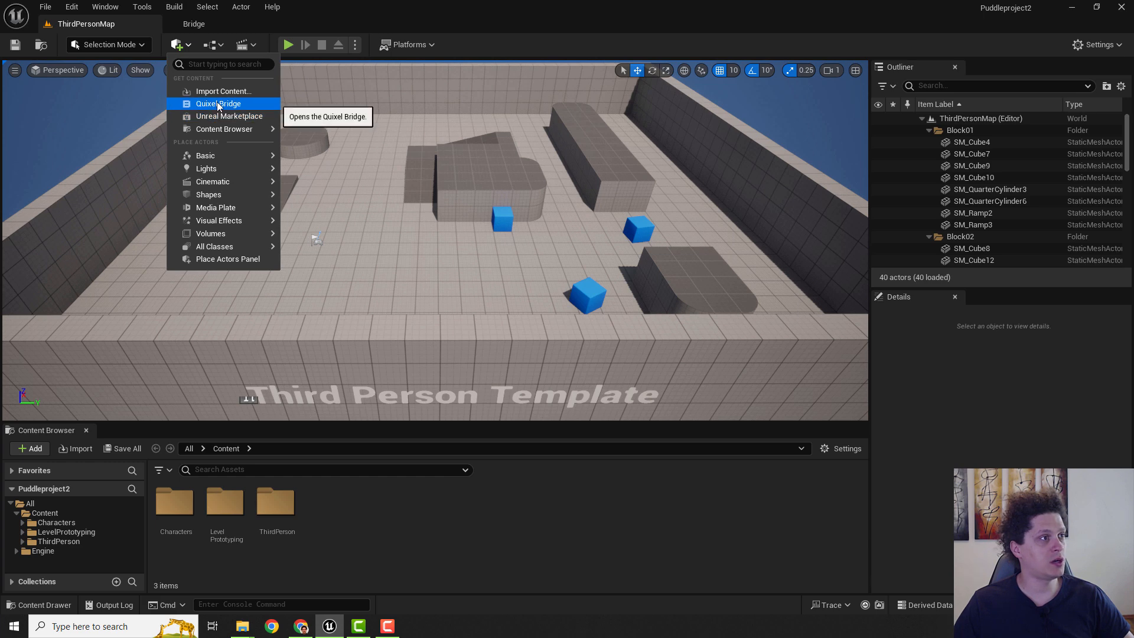
left_click(219, 104)
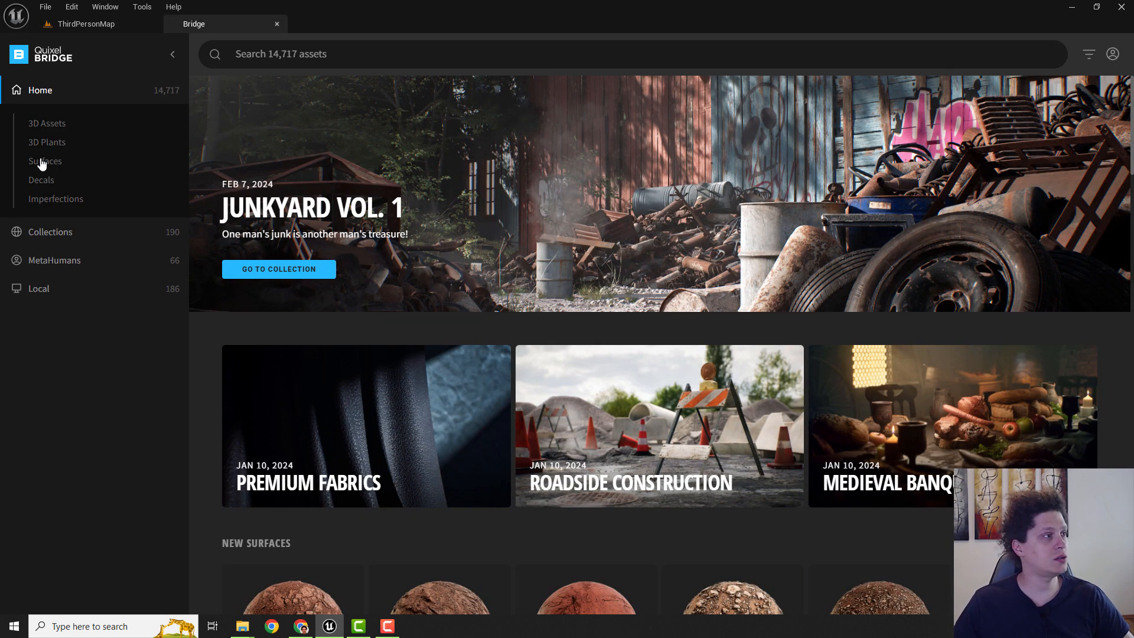
left_click(45, 161)
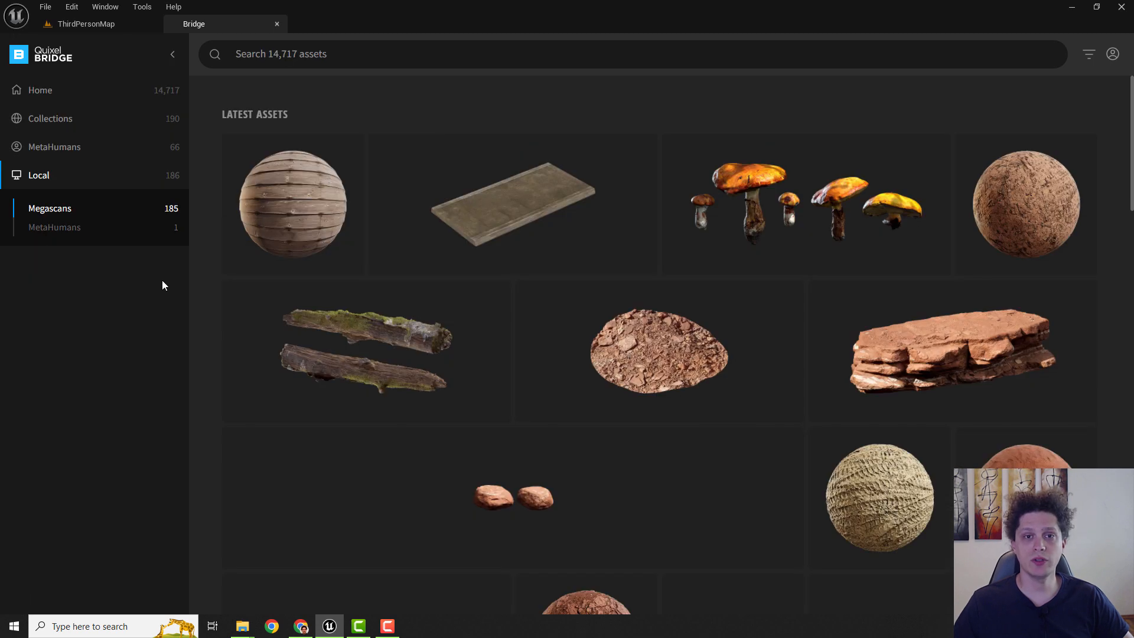
scroll("down", 3)
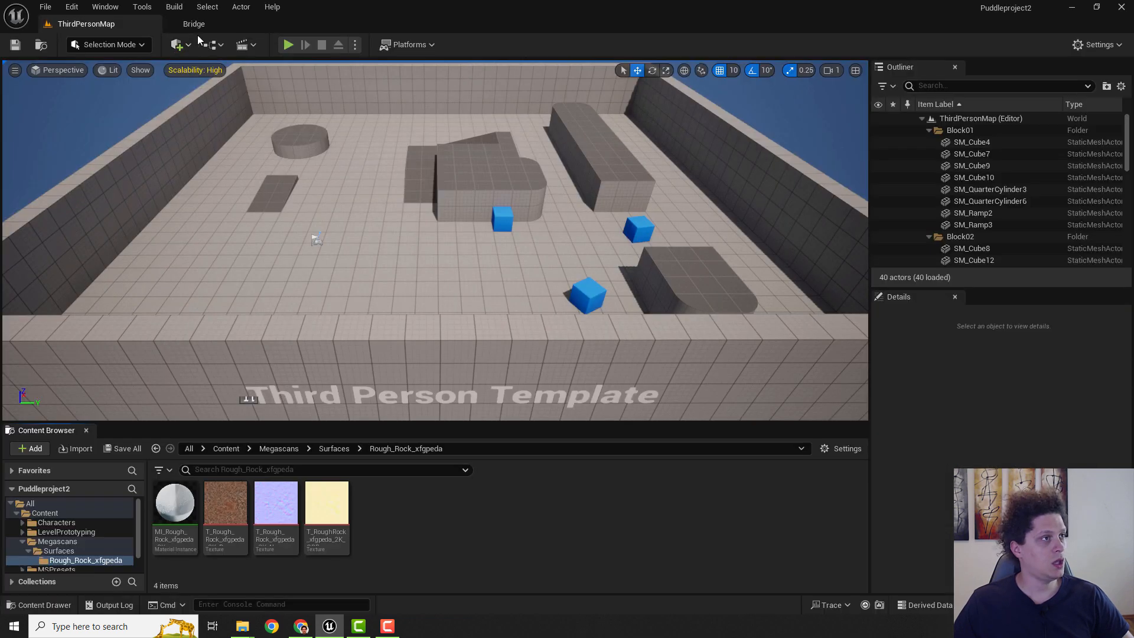
Find Rocky Forest Floor in the Megascans library and add it to the project.
left_click(194, 24)
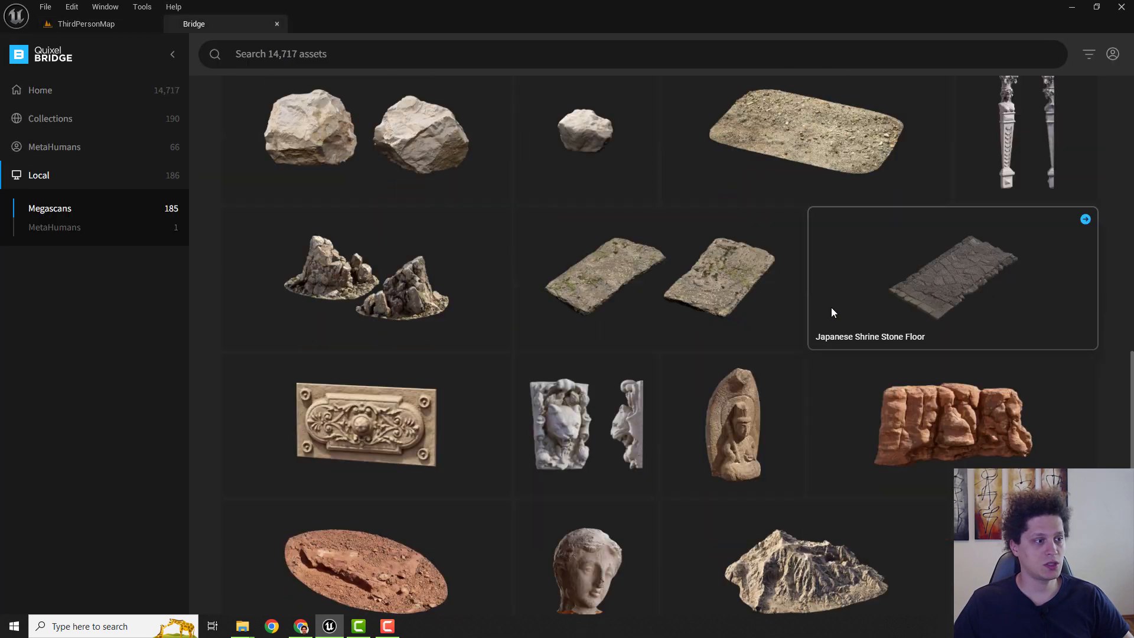
scroll("down", 3)
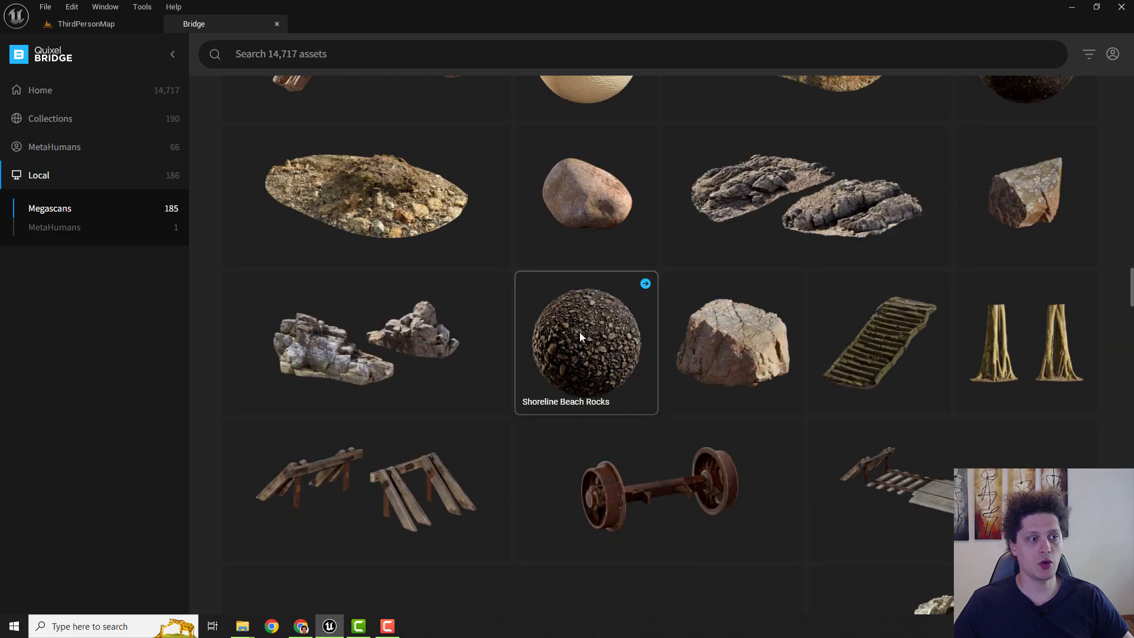
mouse_move(752, 372)
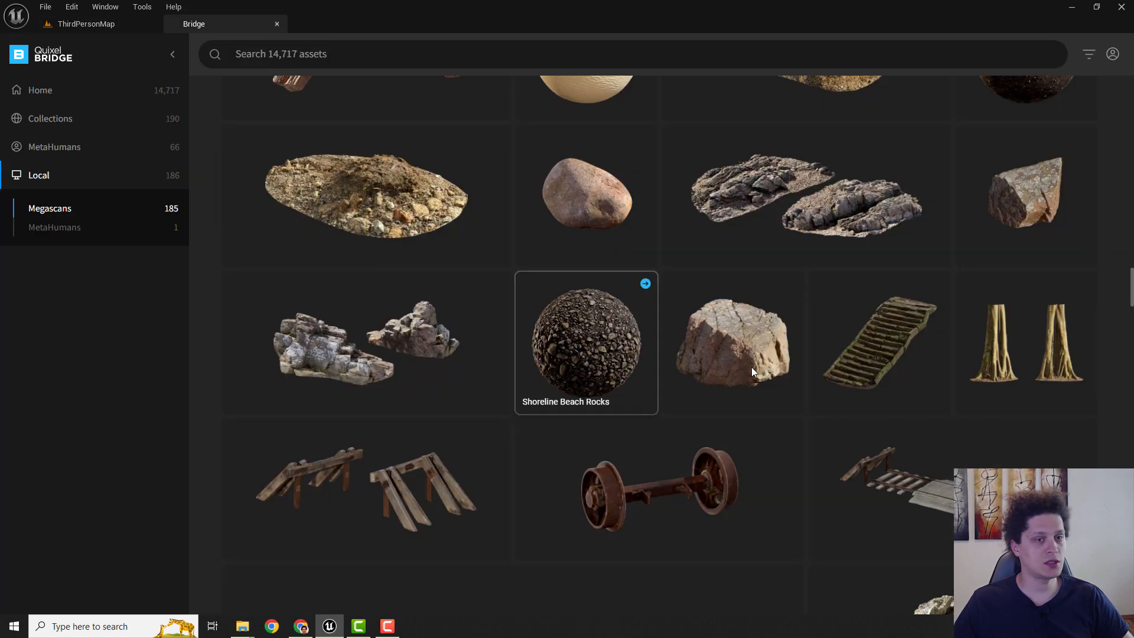
scroll("down", 3)
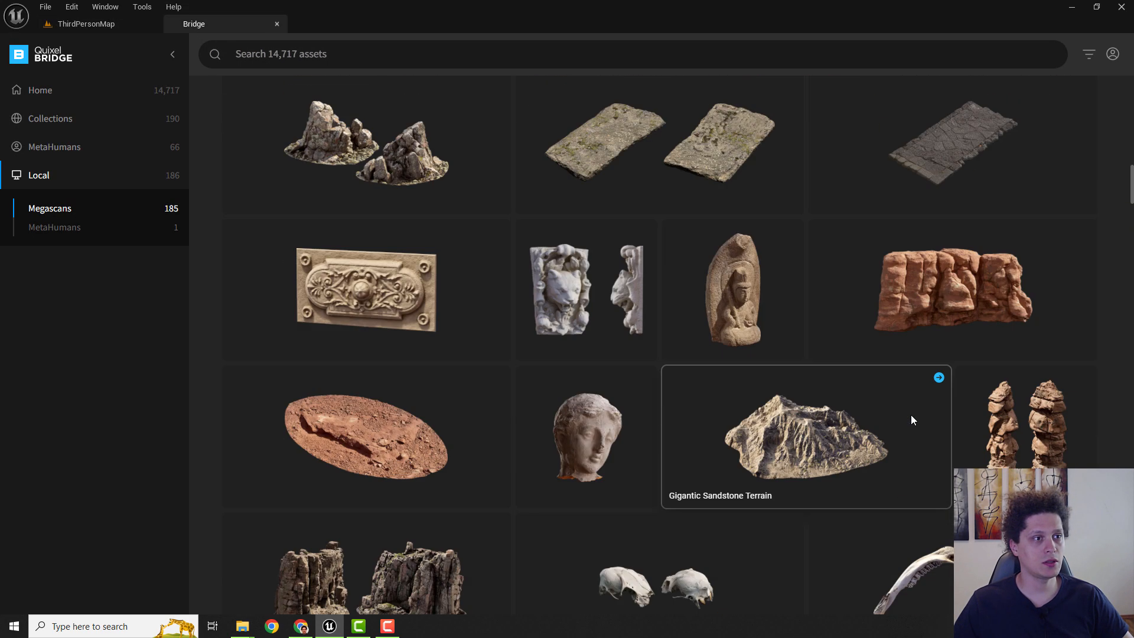
scroll("down", 3)
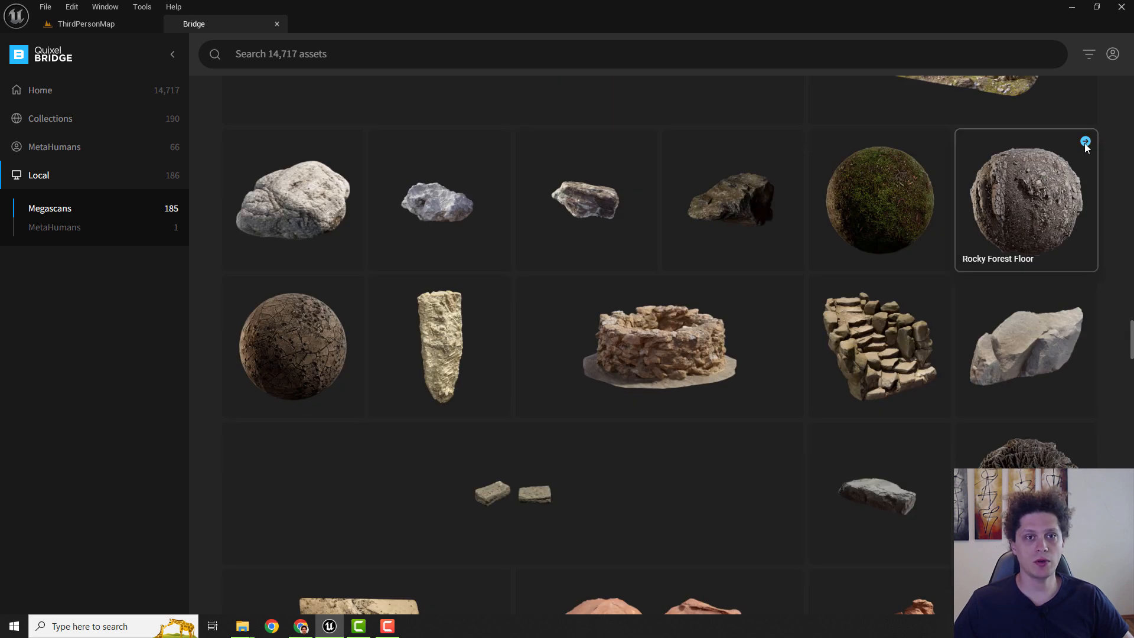
left_click(81, 24)
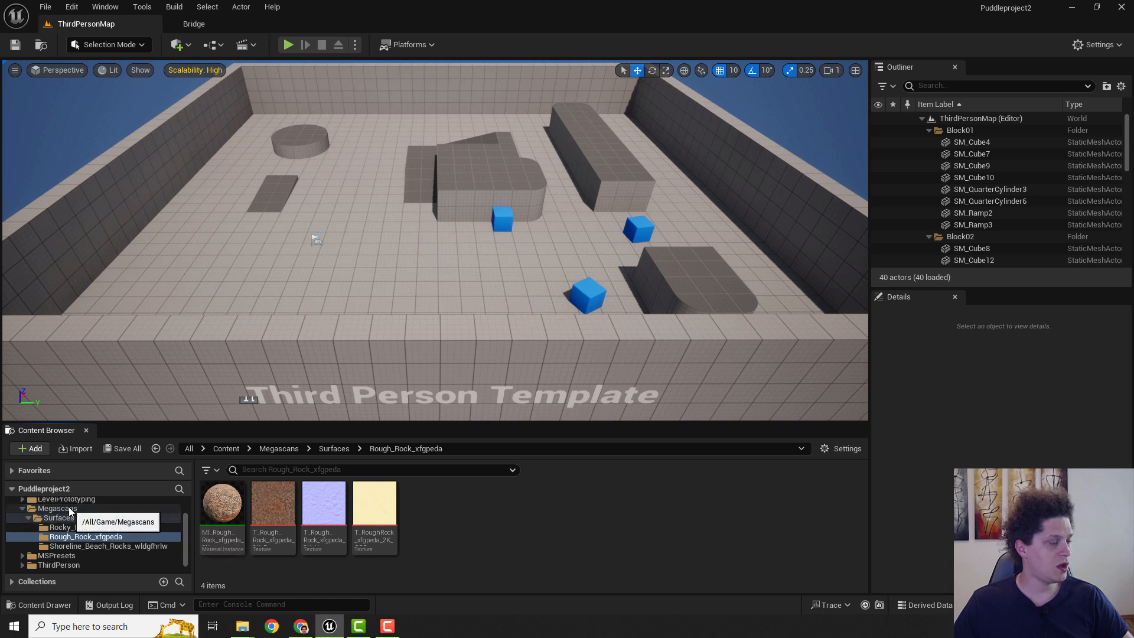
Browse the Shoreline Beach Rocks, Rocky Forest Floor and Rough Rock surface folders under Megascans > Surfaces.
left_click(59, 517)
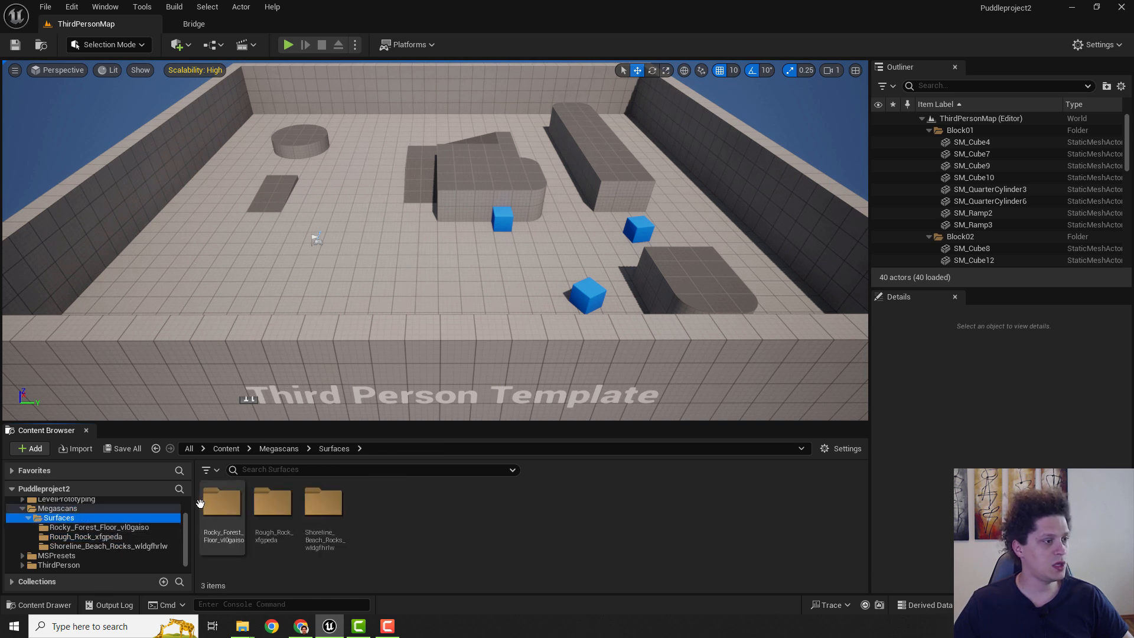
left_click(105, 546)
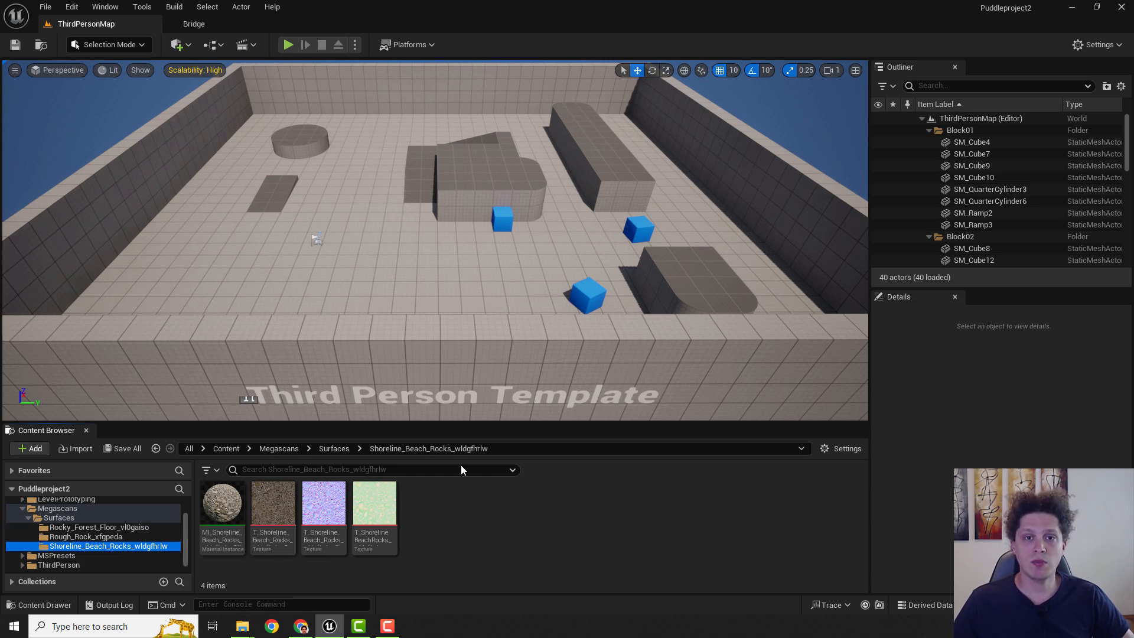
mouse_move(491, 483)
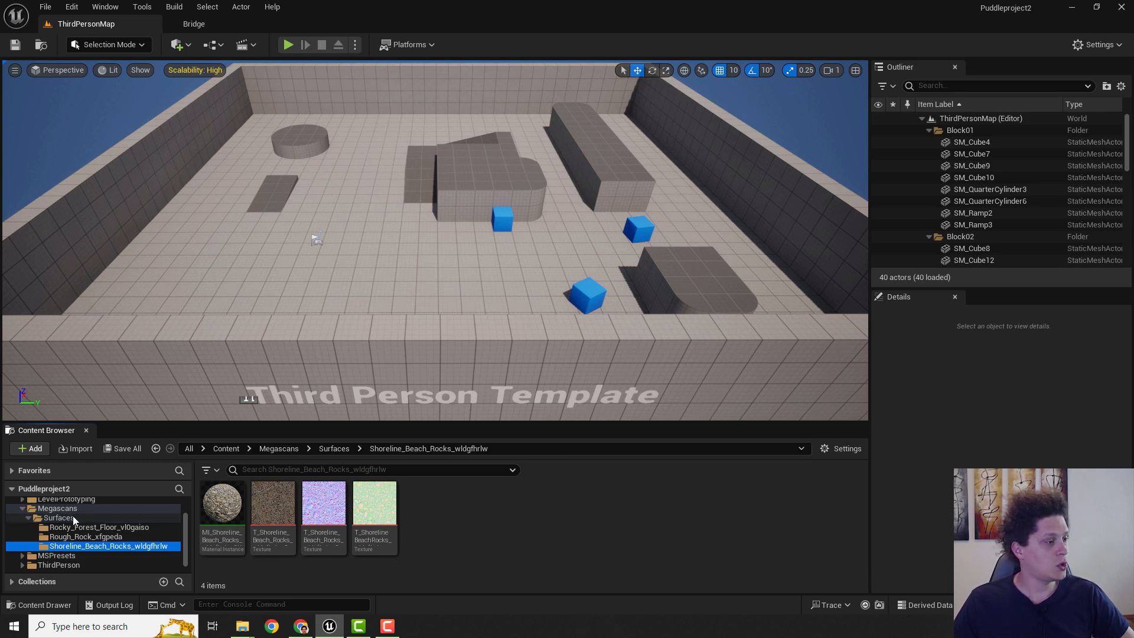
left_click(98, 527)
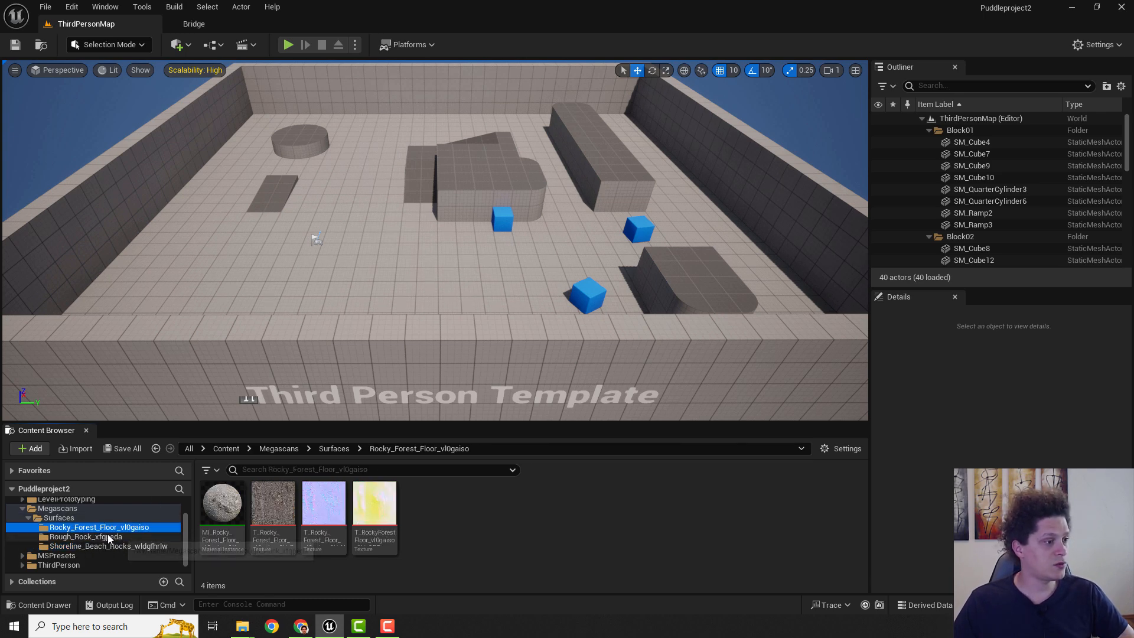
mouse_move(223, 503)
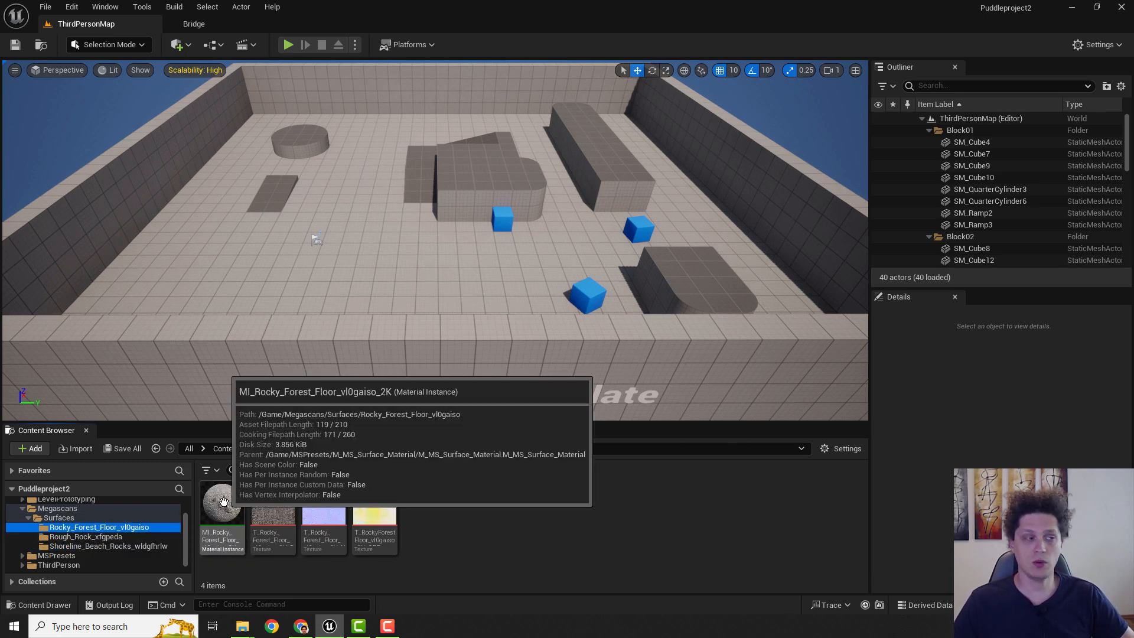
left_click(81, 536)
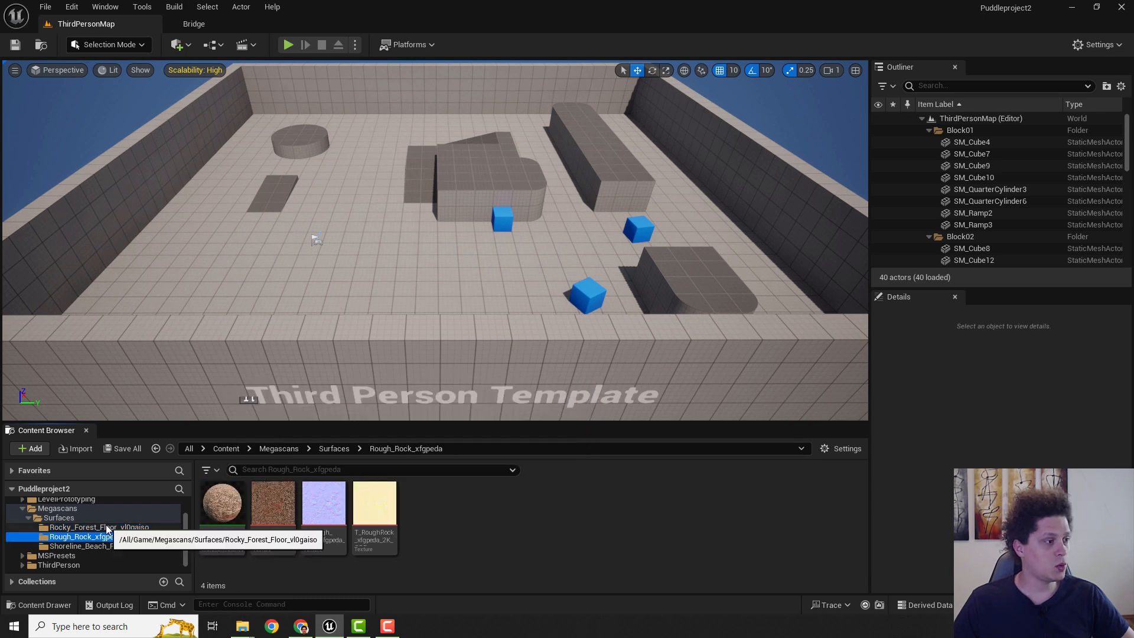
Return to the Rocky Forest Floor folder, then go back to the Megascans library.
left_click(99, 527)
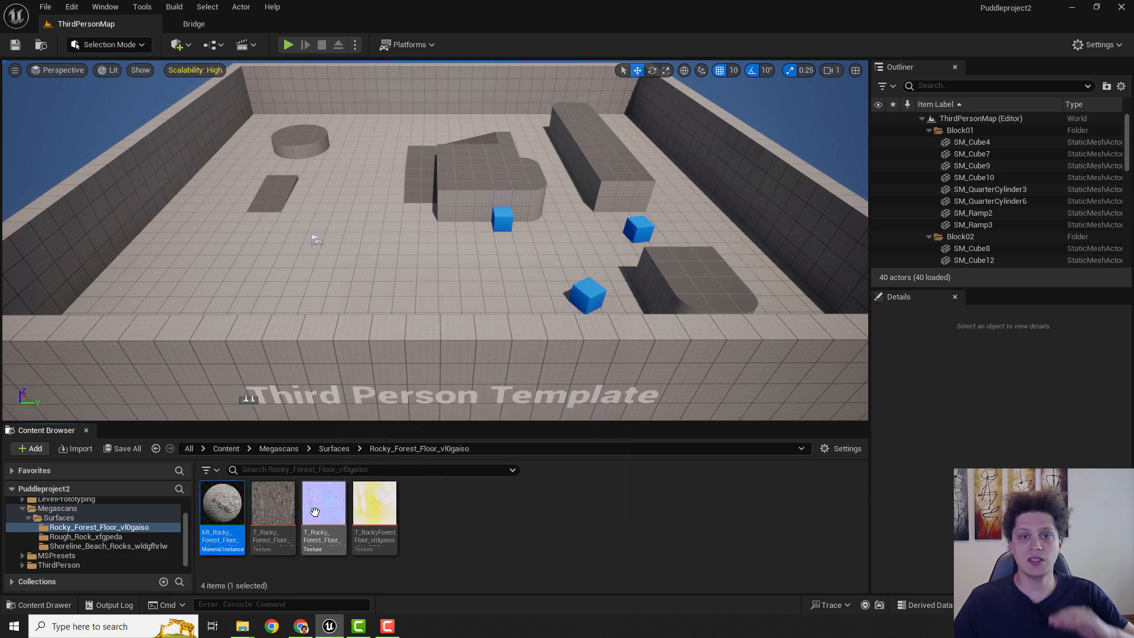
left_click(99, 526)
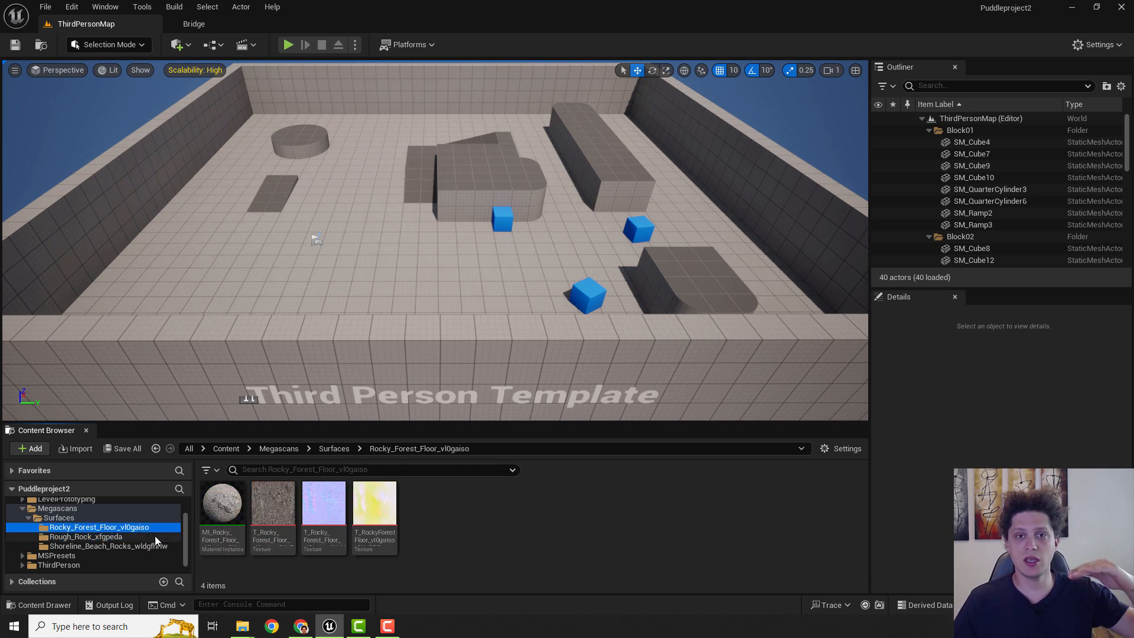
mouse_move(106, 539)
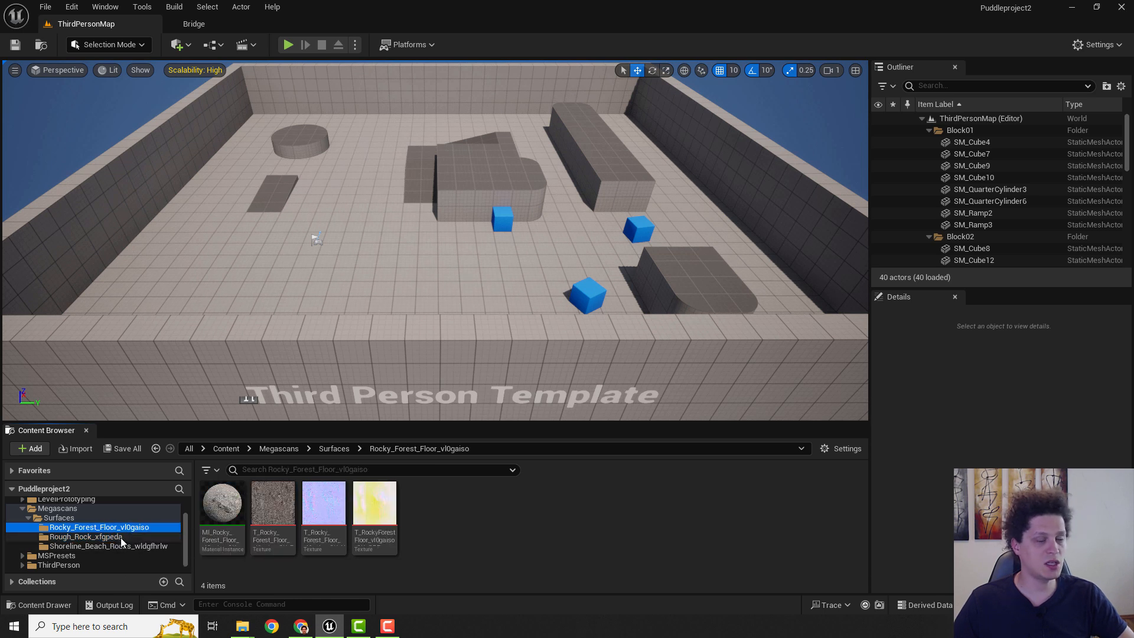
left_click(85, 536)
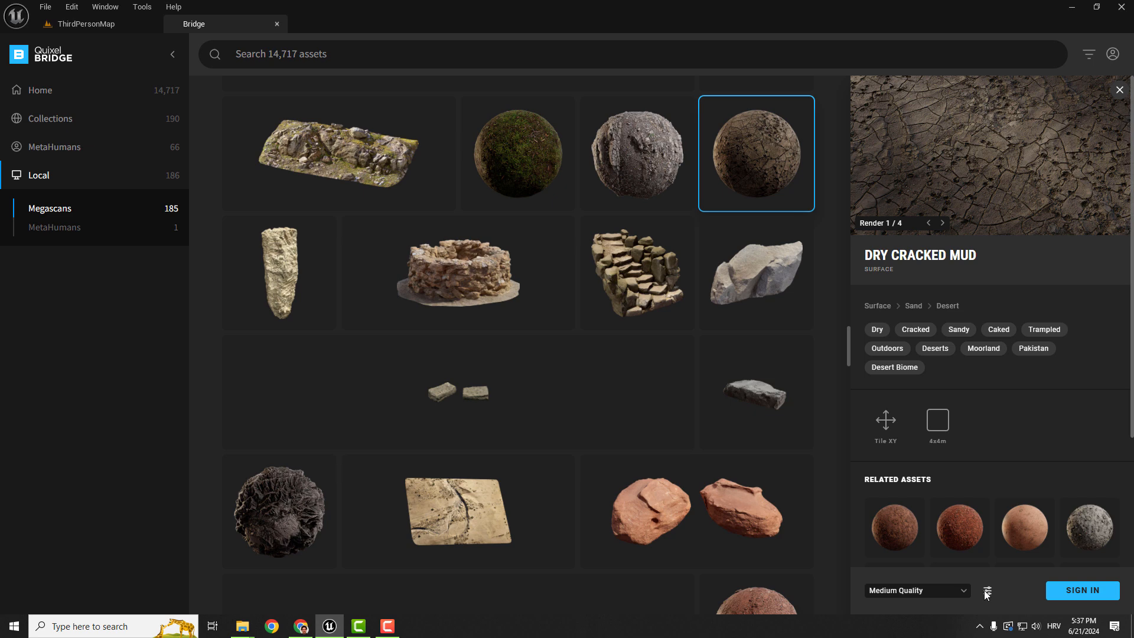
Create the BlendMaterial blend in a BlendMaterials folder via Bridge's Megascans settings, then close them.
left_click(985, 592)
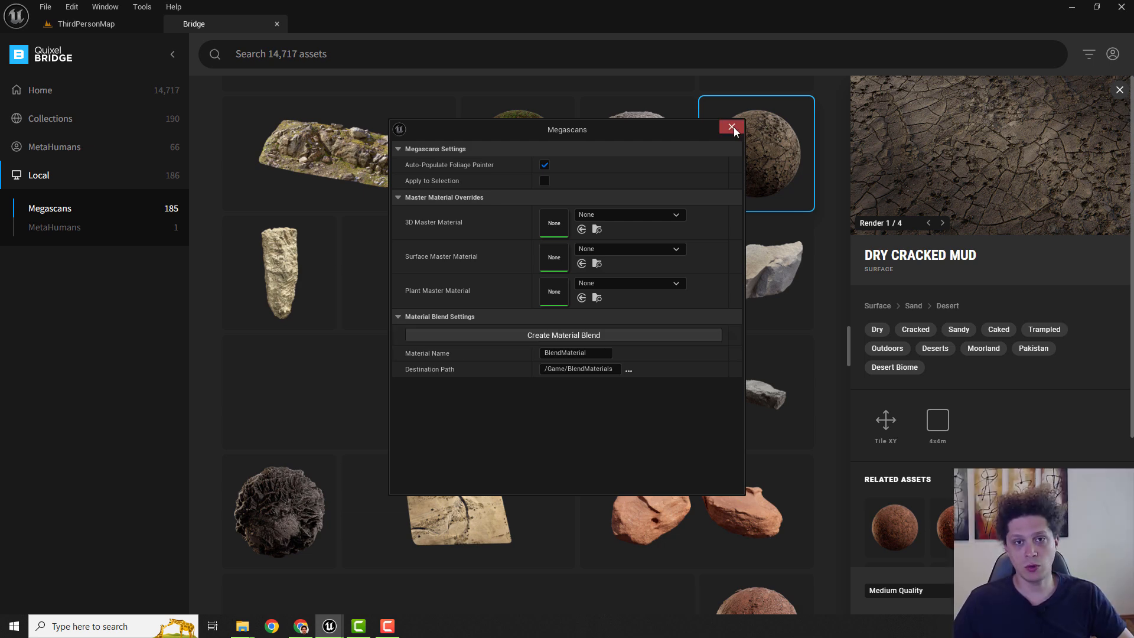
left_click(731, 127)
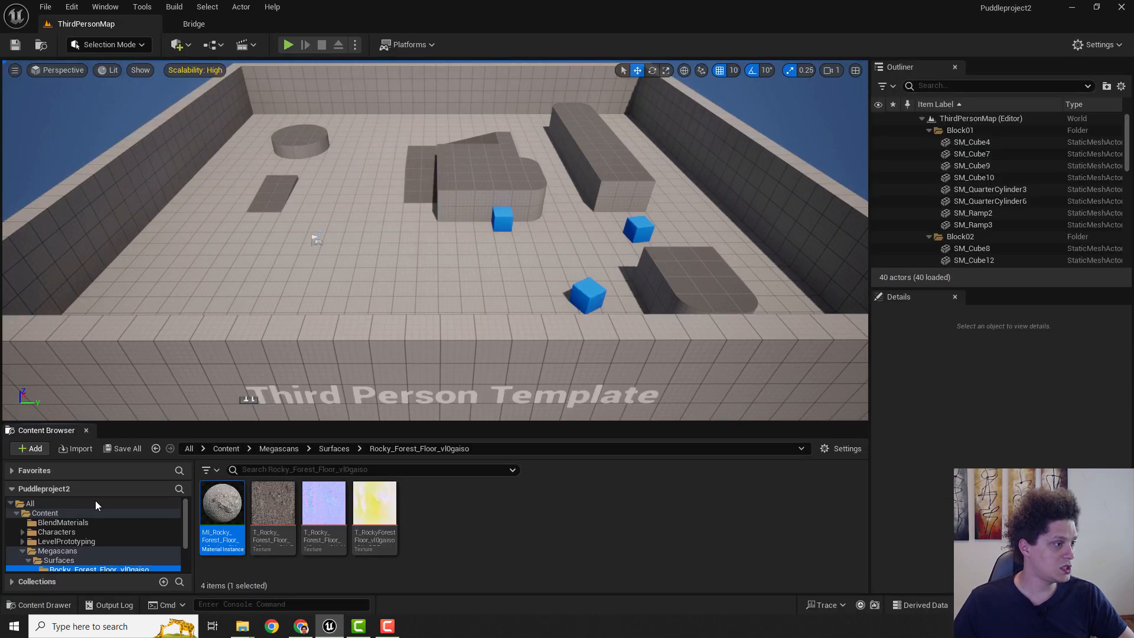
Select the BlendMaterial instance inside the Content Browser's BlendMaterials folder.
left_click(63, 522)
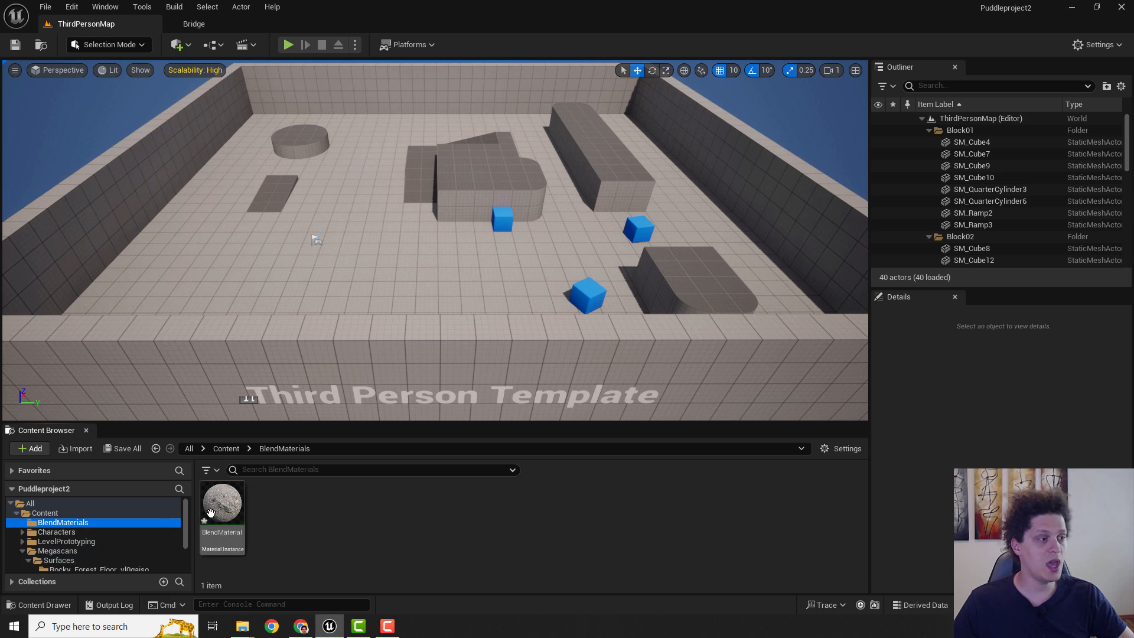
mouse_move(222, 498)
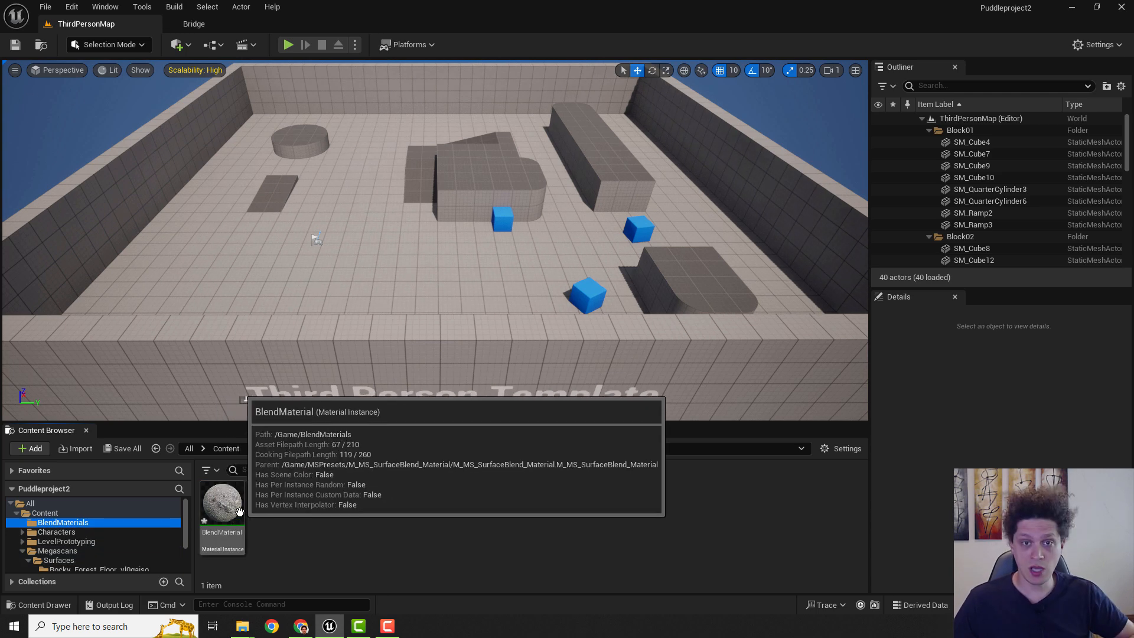
left_click(222, 498)
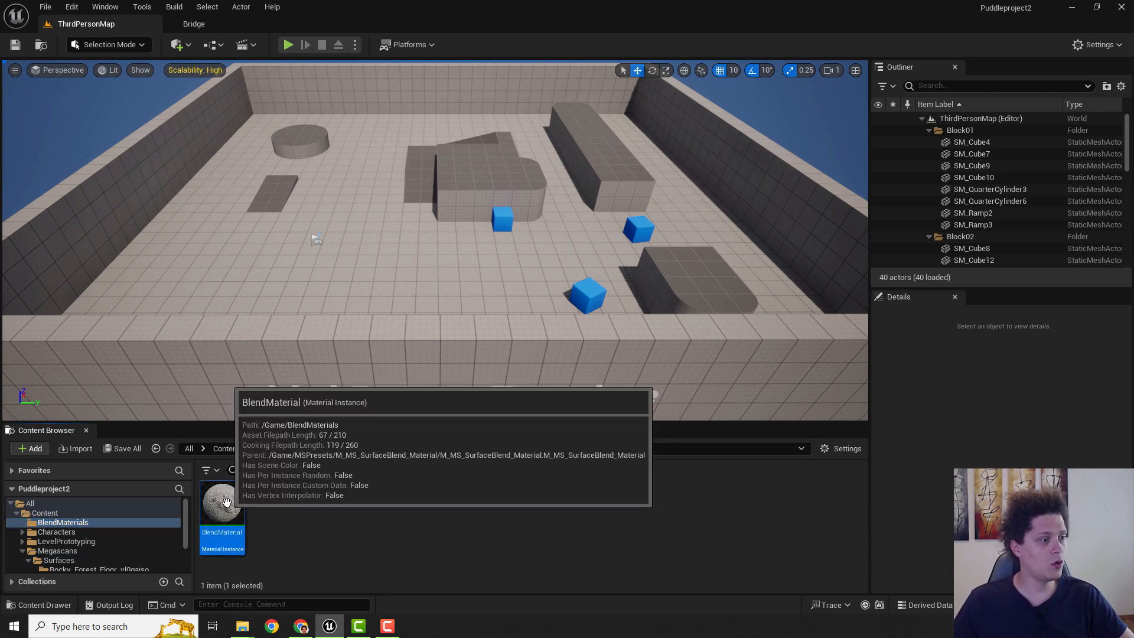
Edit BlendMaterial and enable Use Puddle Layer under 00 - Global.
double_click(222, 502)
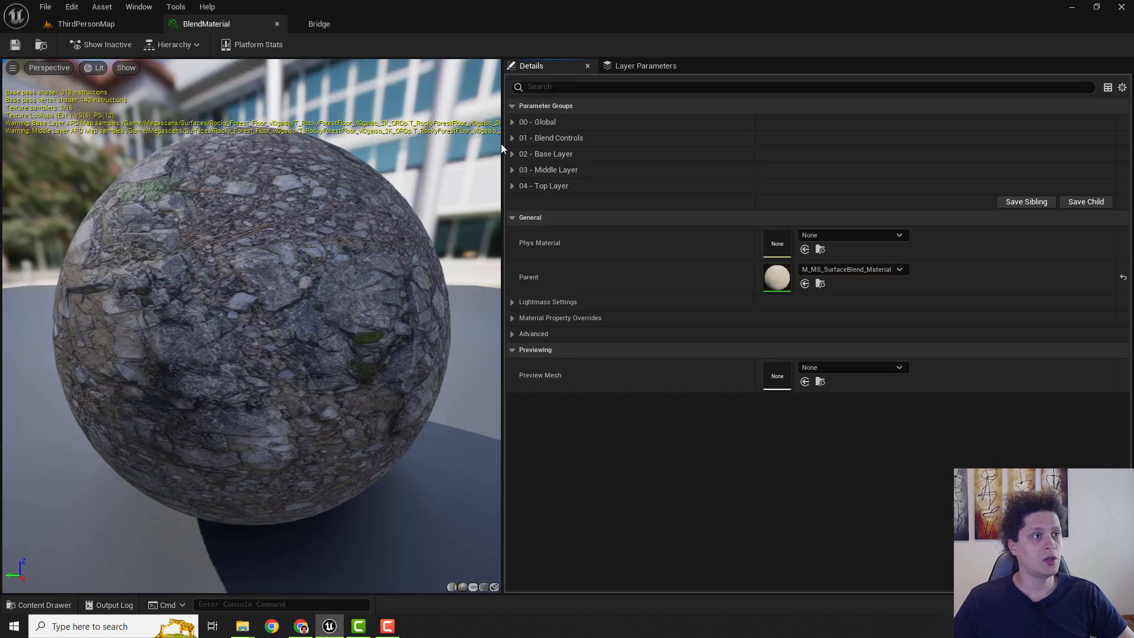
left_click(513, 122)
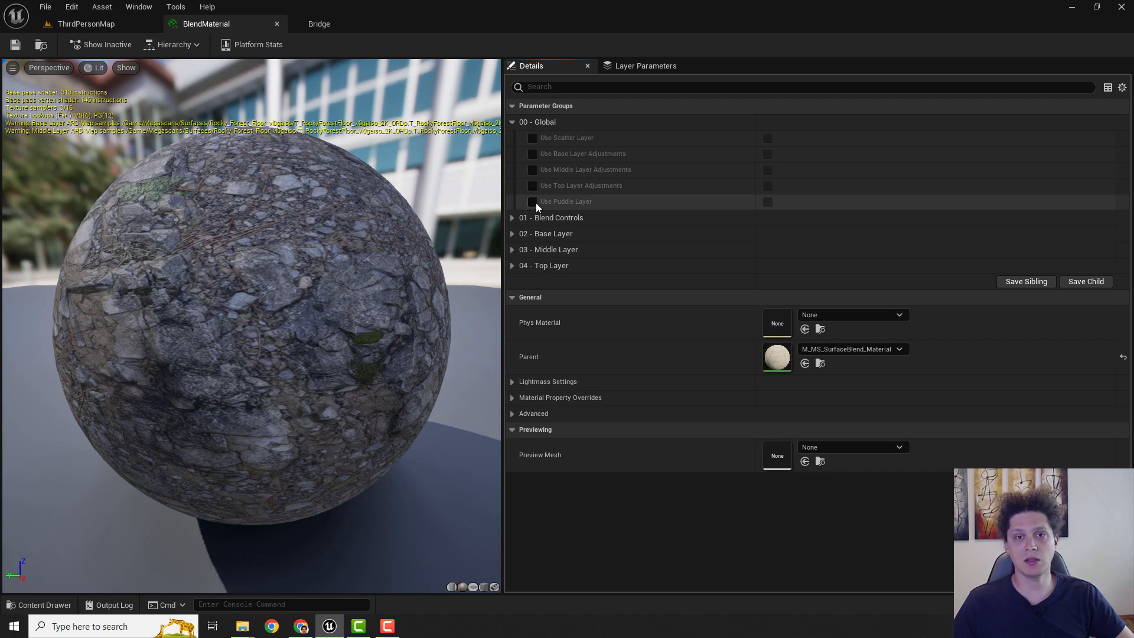
left_click(533, 201)
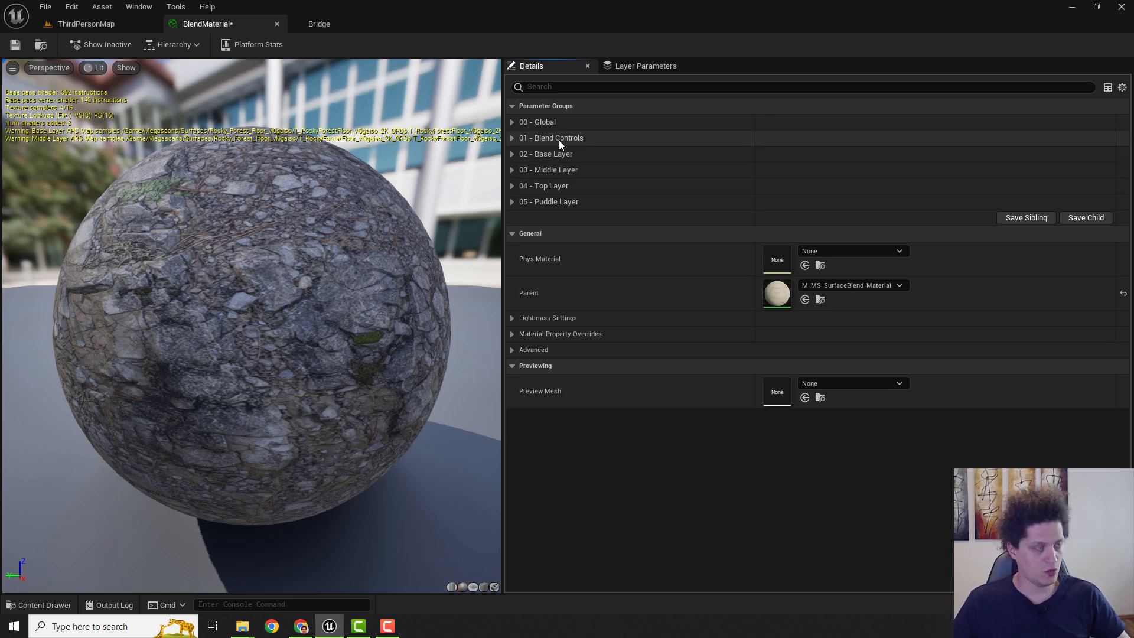
Assign the Rough Rock textures from the Megascans surfaces to the 03 - Middle Layer slots.
left_click(39, 604)
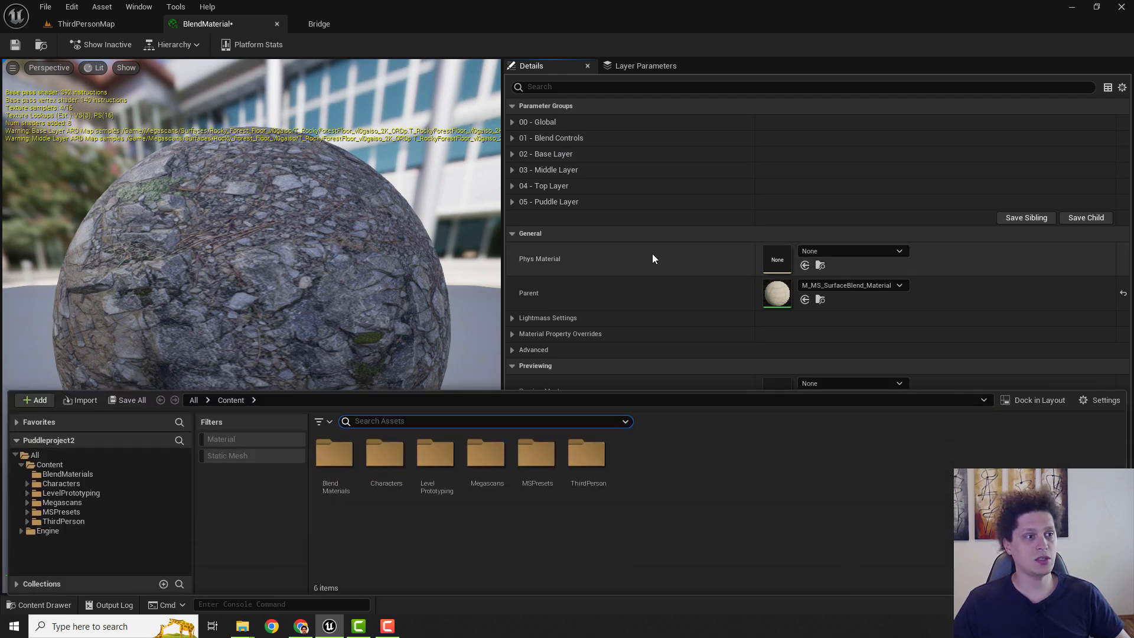
left_click(62, 502)
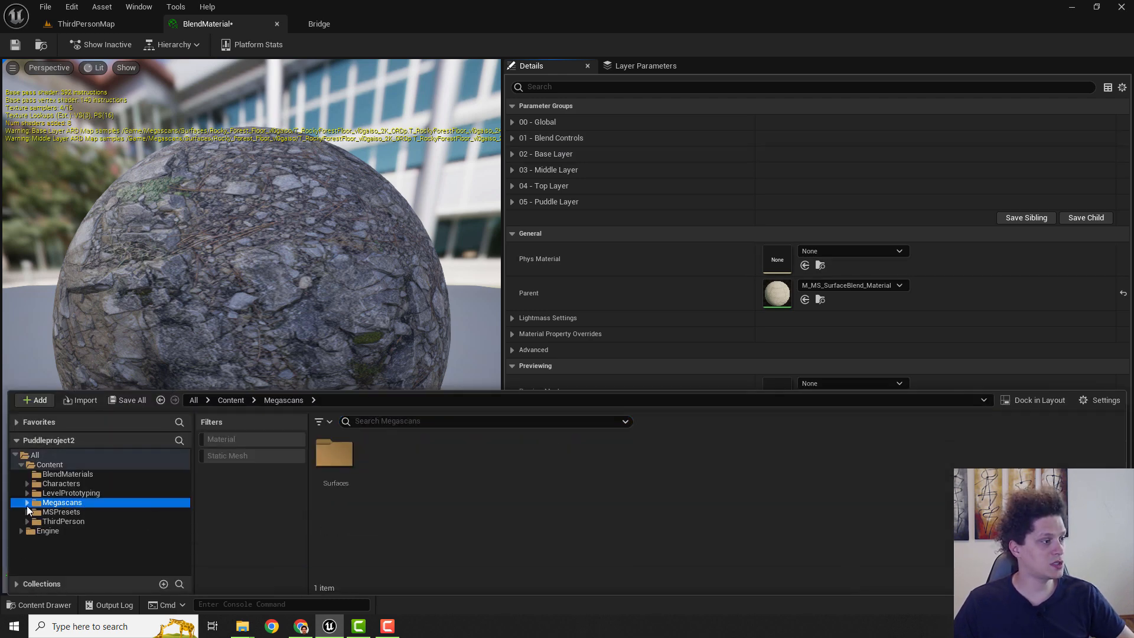
left_click(24, 502)
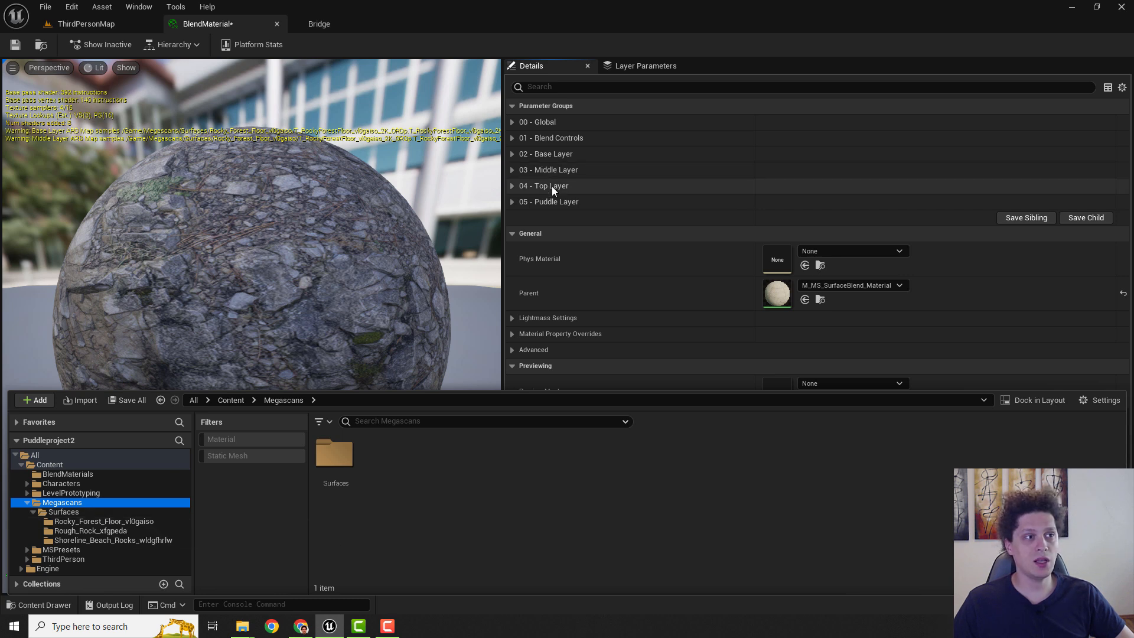
left_click(103, 521)
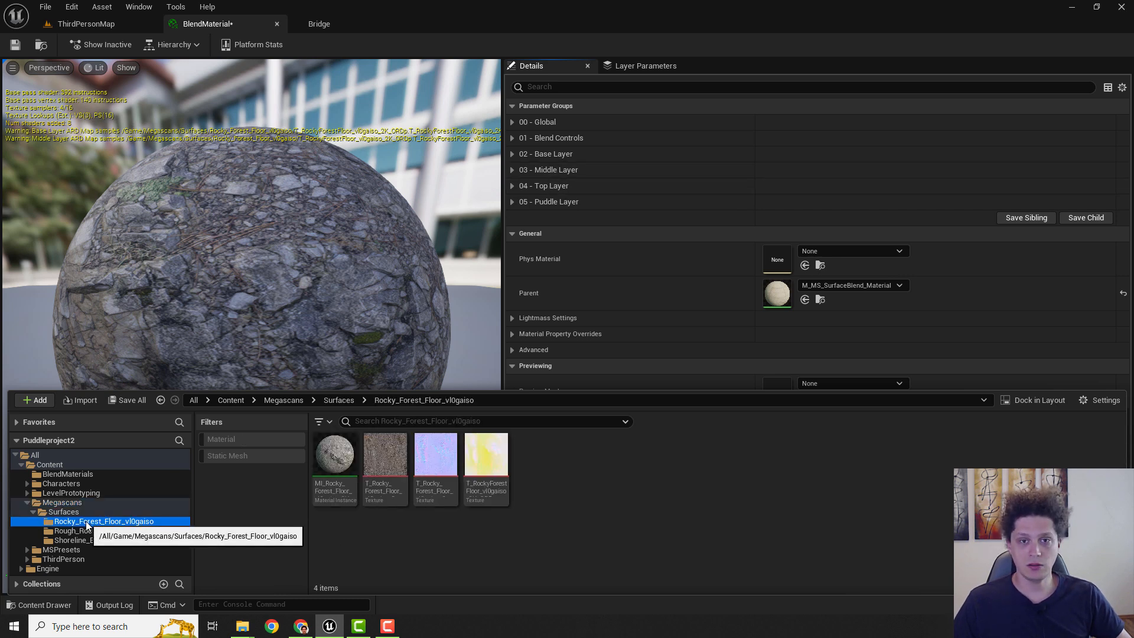
left_click(91, 530)
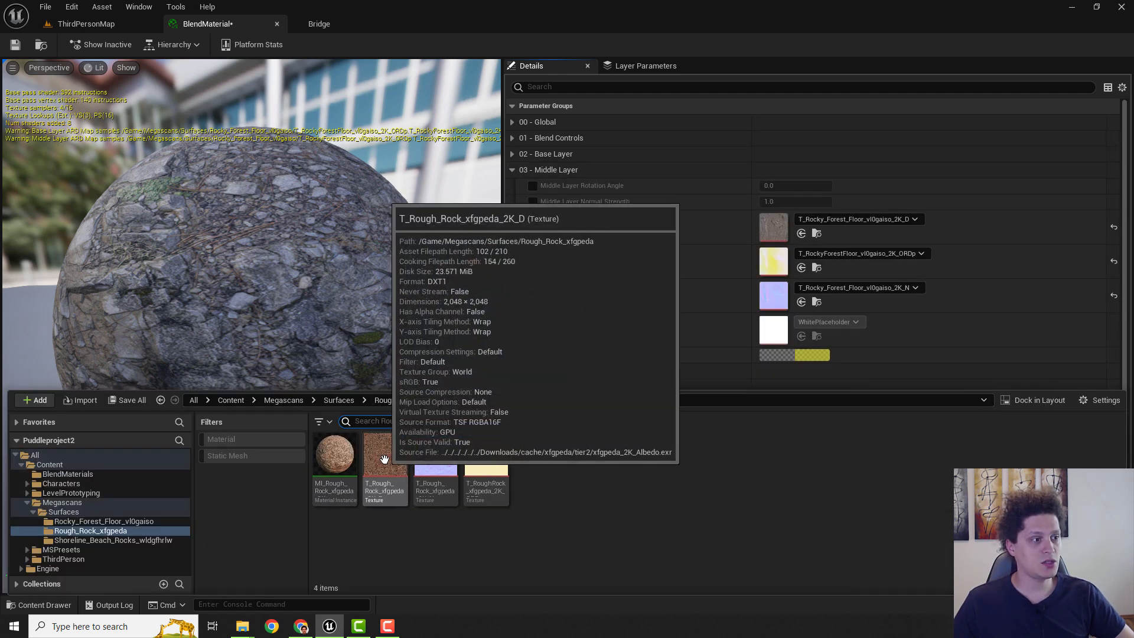
left_click(384, 456)
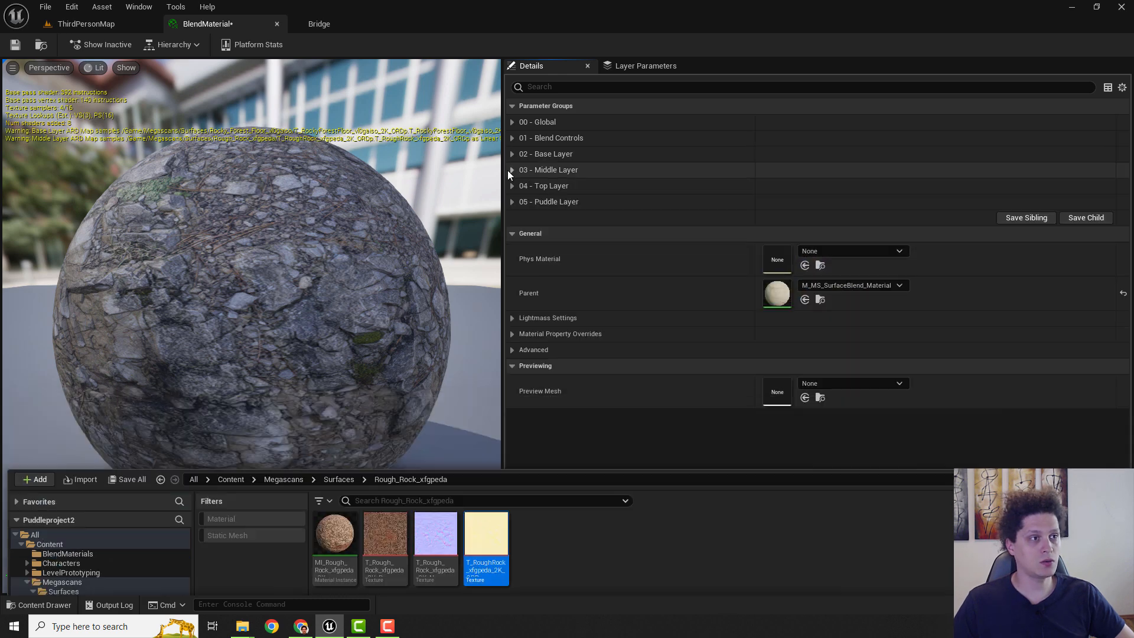
Override the 04 - Top Layer albedo, ARD and normal maps with Shoreline Beach Rocks textures and save BlendMaterial.
left_click(511, 185)
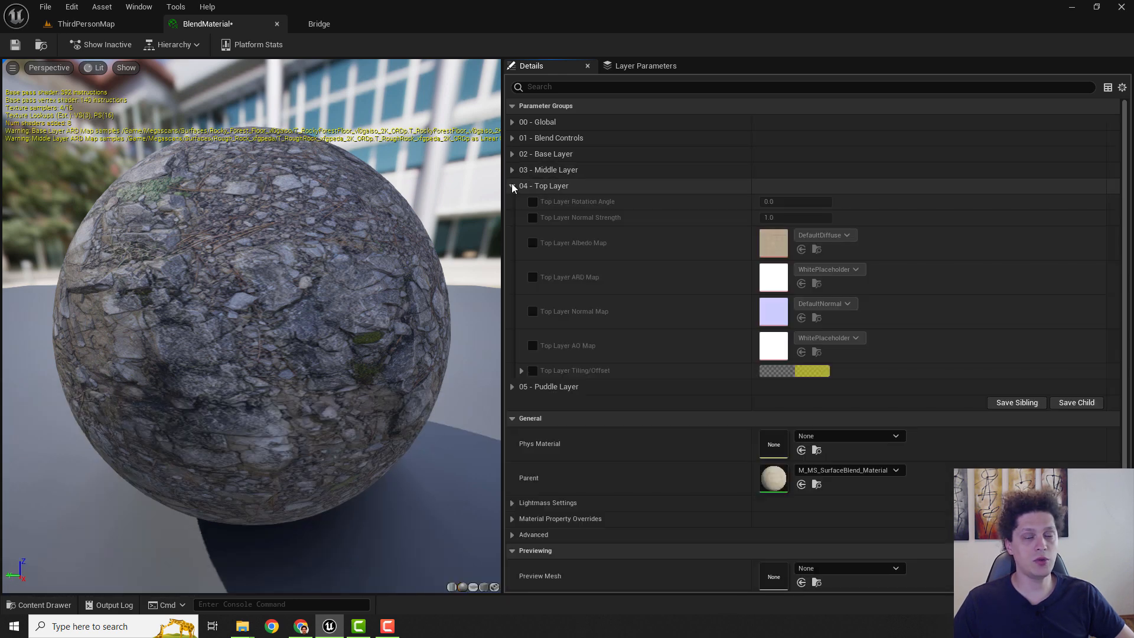
left_click(533, 243)
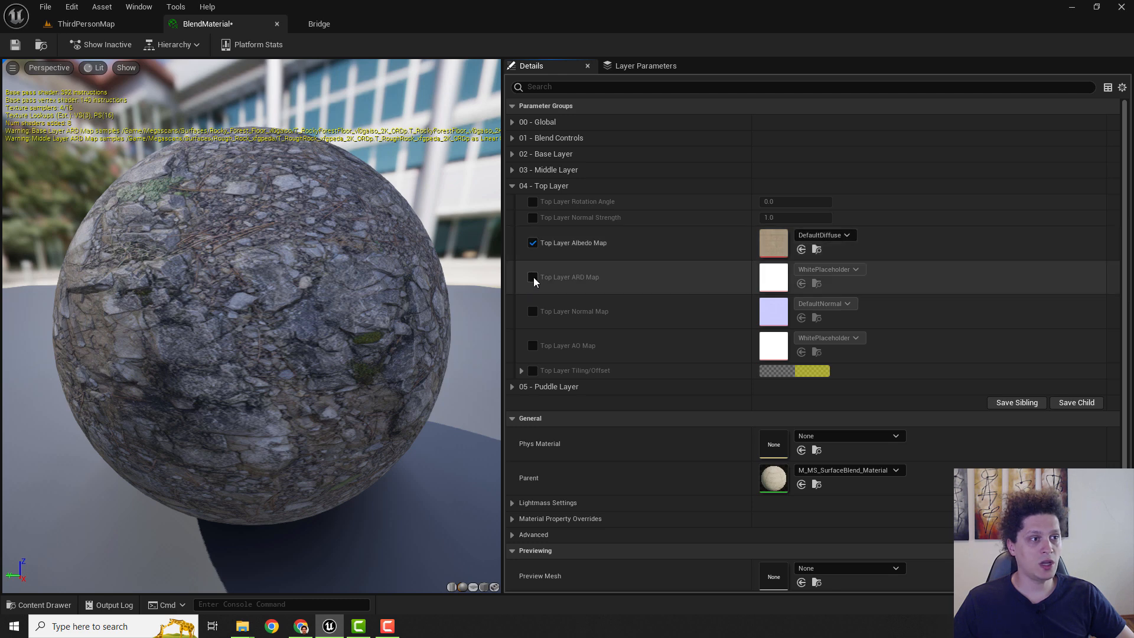
left_click(533, 277)
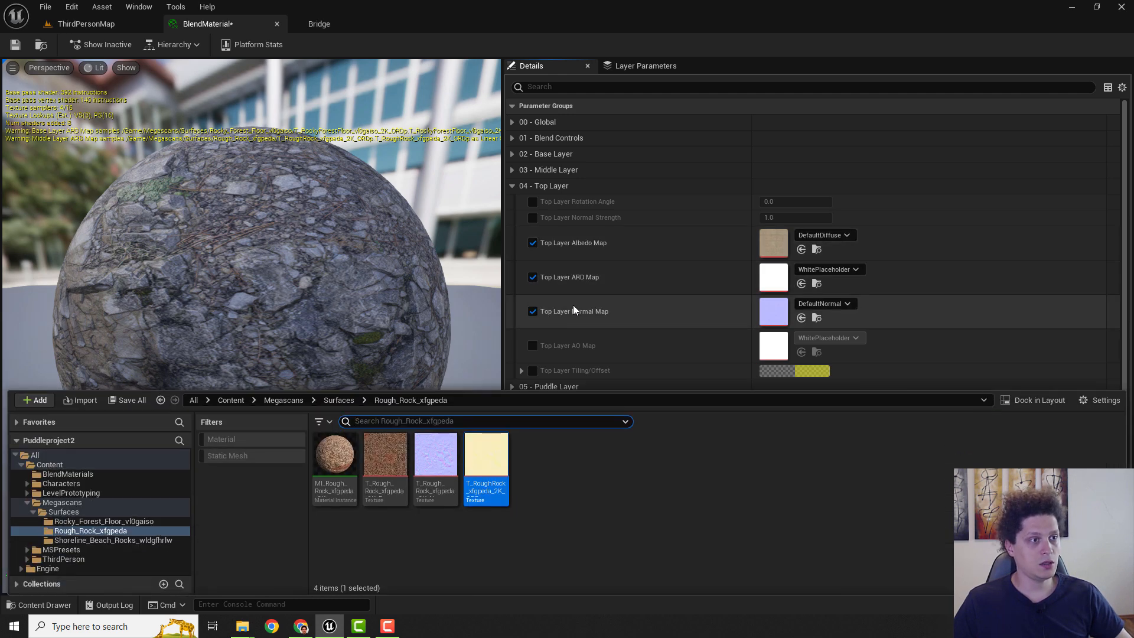
left_click(112, 540)
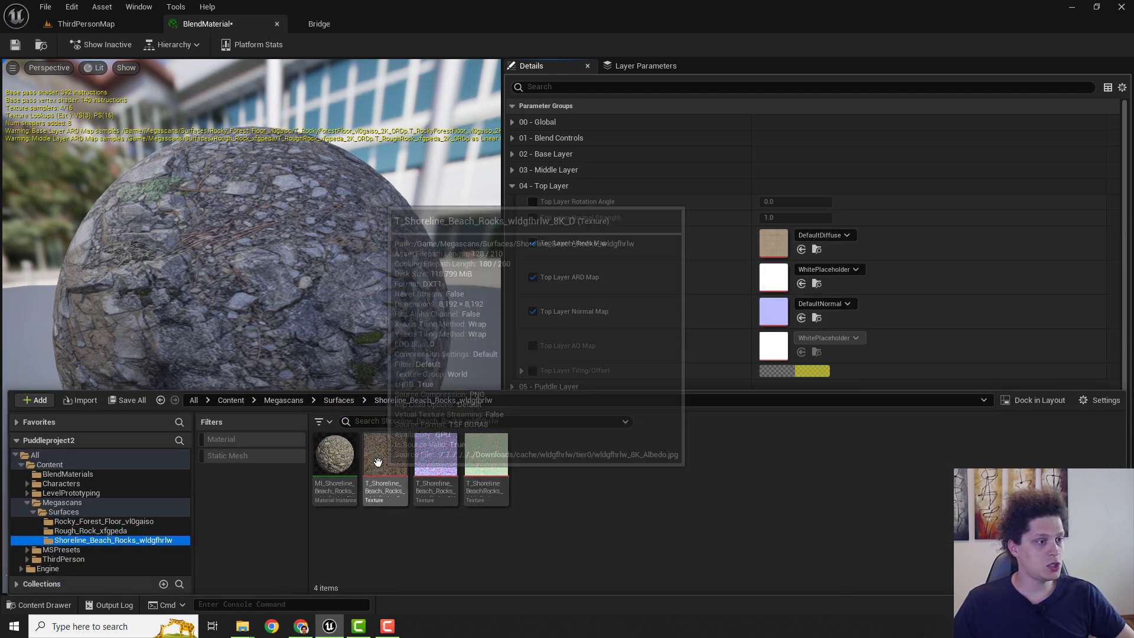
left_click(385, 453)
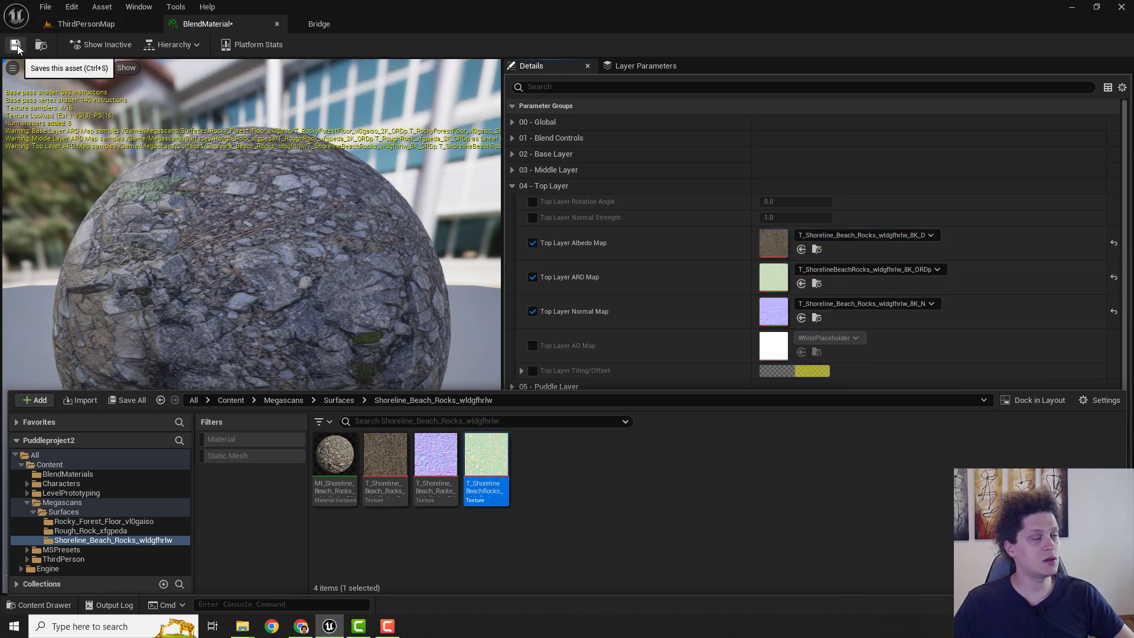
left_click(85, 24)
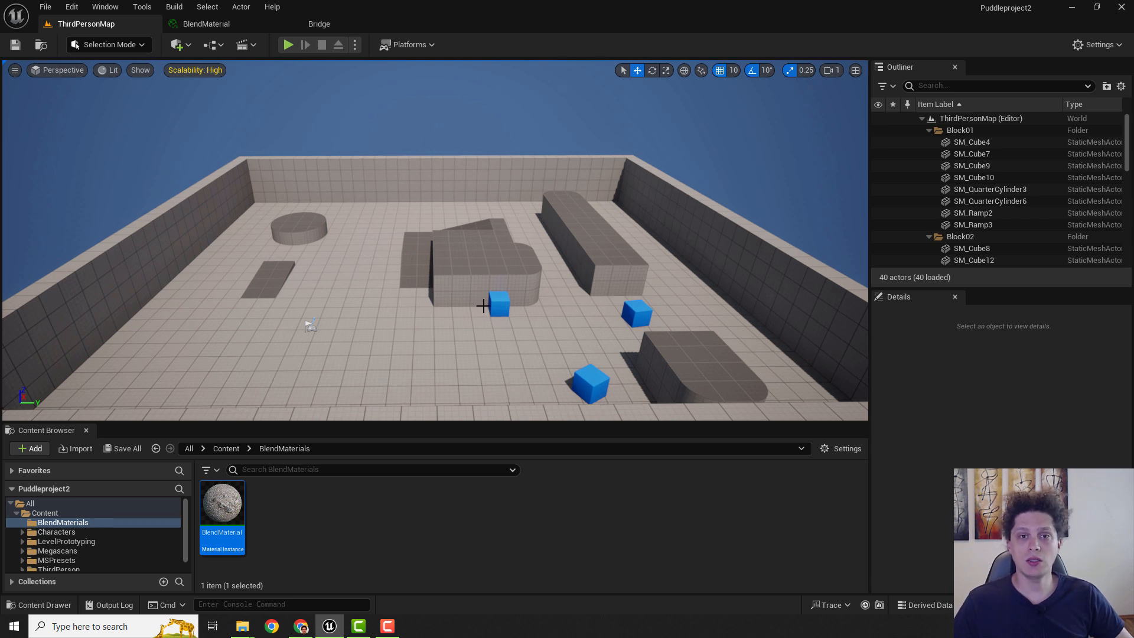
Start a Rectangle mesh in Modeling Mode with the viewport shown in Wireframe.
left_click(107, 44)
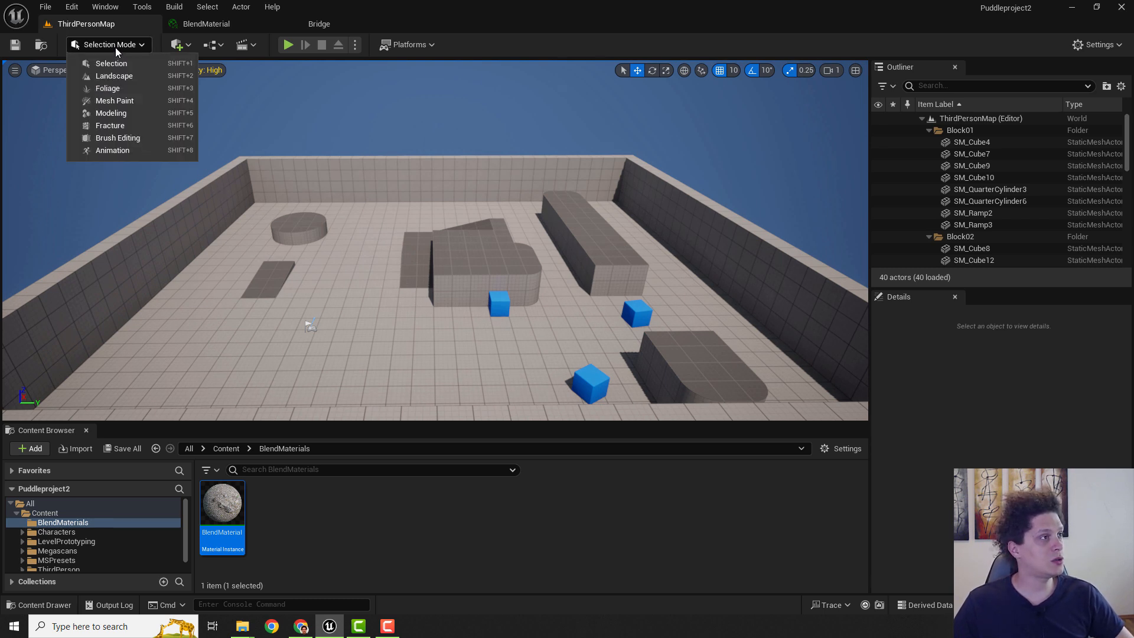
left_click(111, 114)
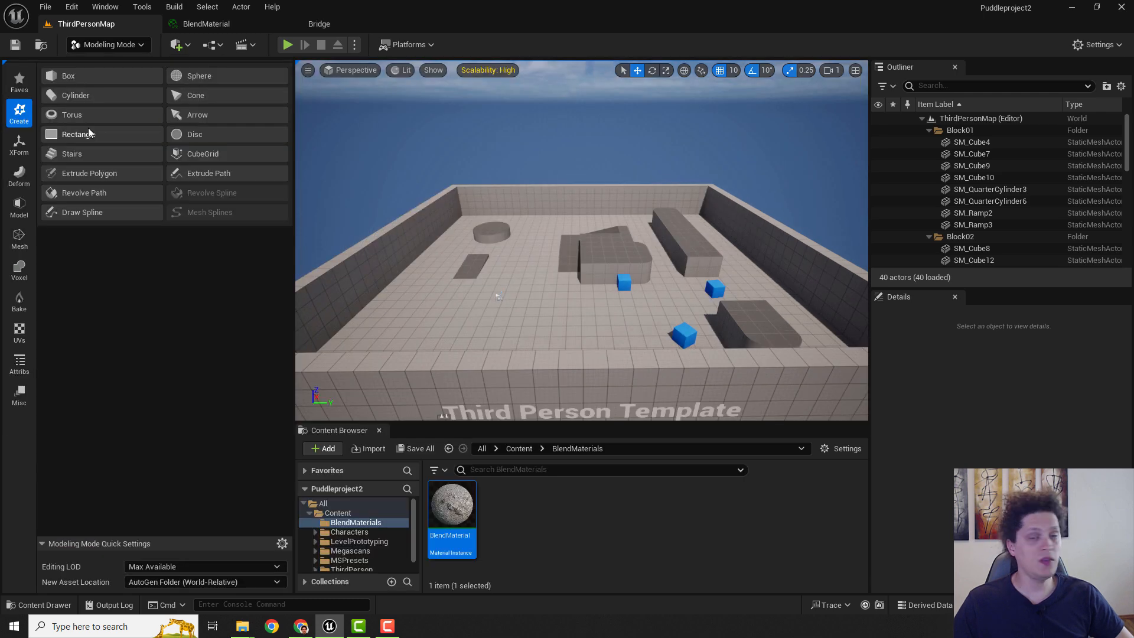
left_click(71, 7)
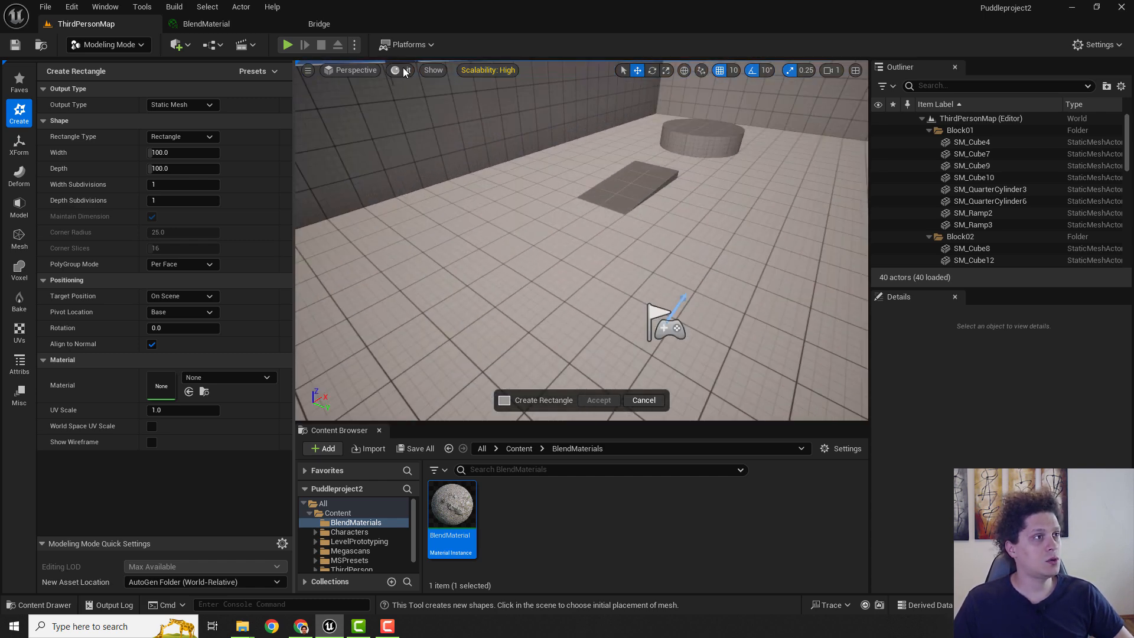
left_click(401, 70)
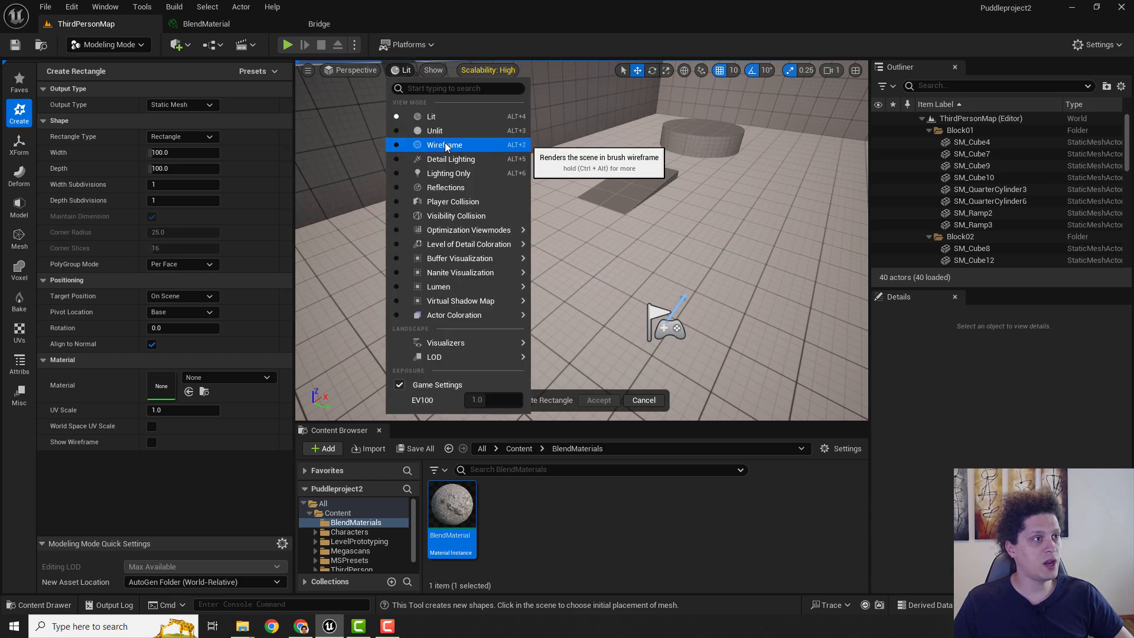
left_click(443, 144)
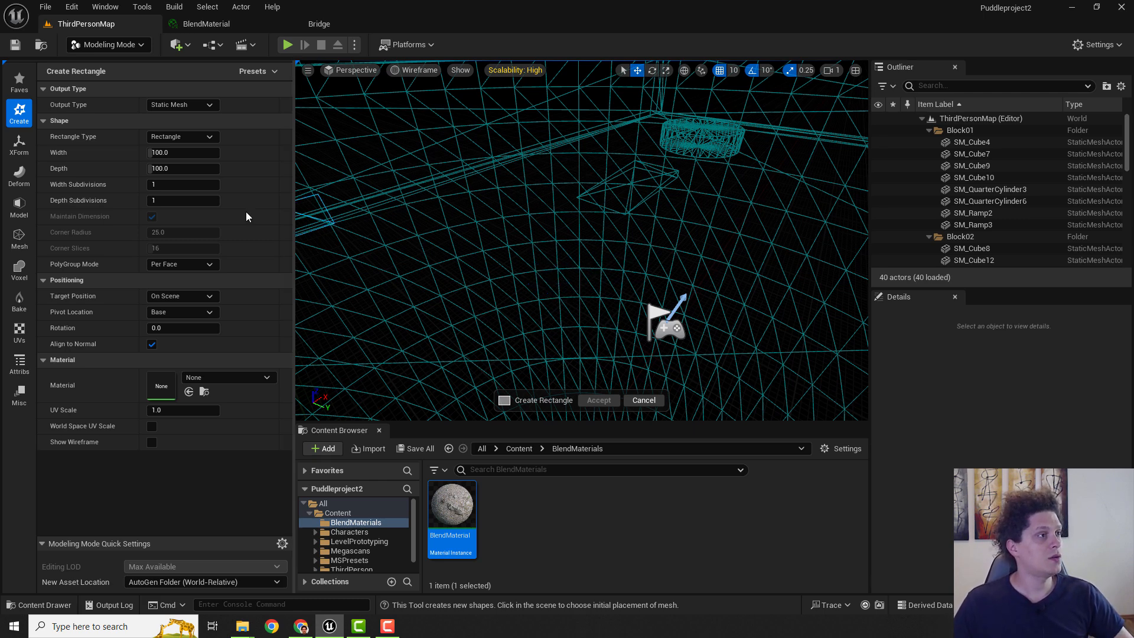
Set the rectangle's Width and Depth Subdivisions to 100.
left_click(183, 184)
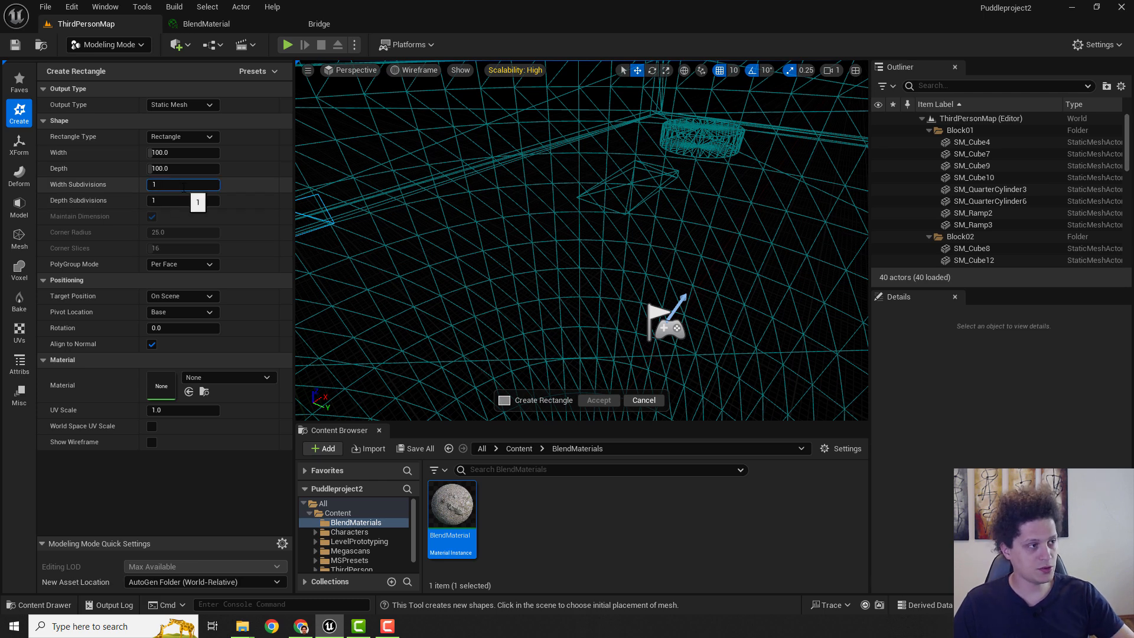
type("100")
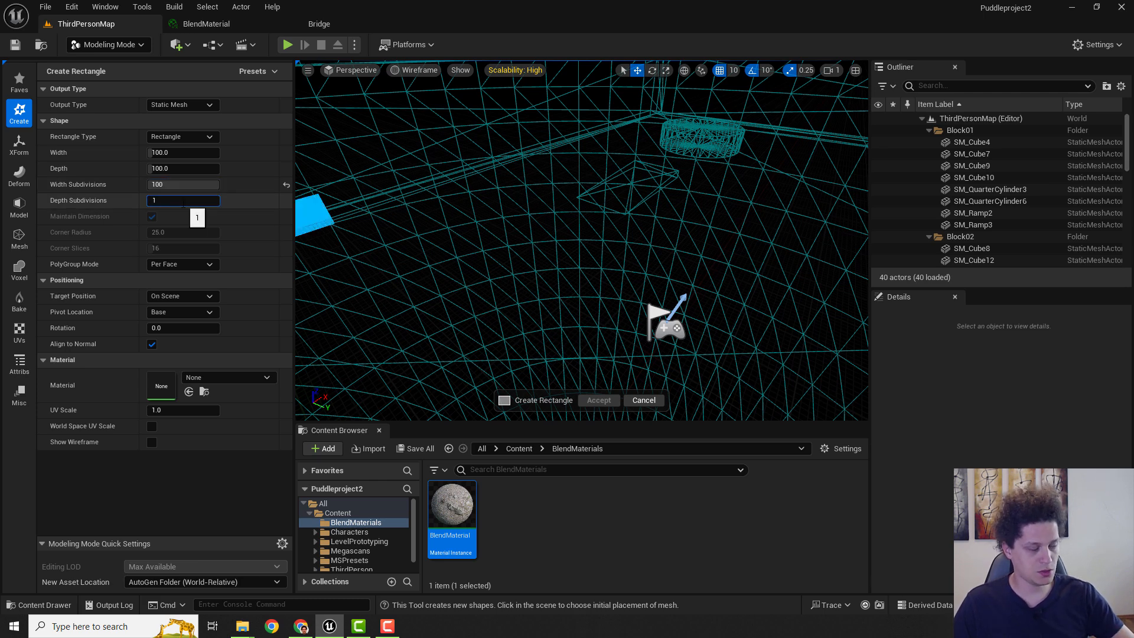
type("100")
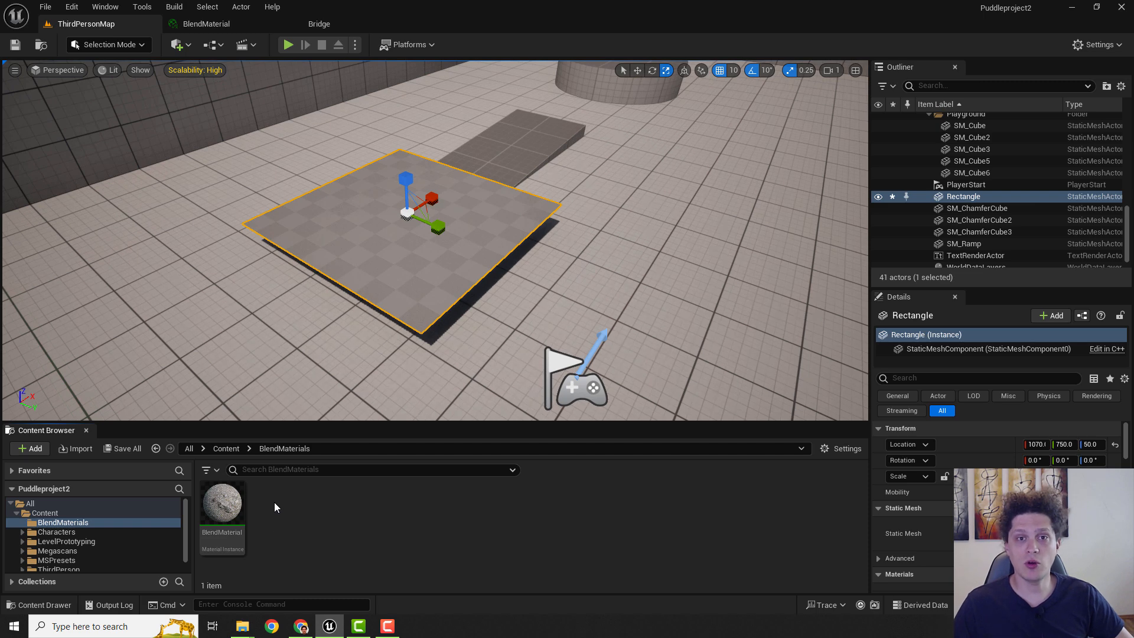
Drag BlendMaterial onto the Rectangle plane so it shows the rocky blended surface.
left_click_drag(222, 503, 391, 253)
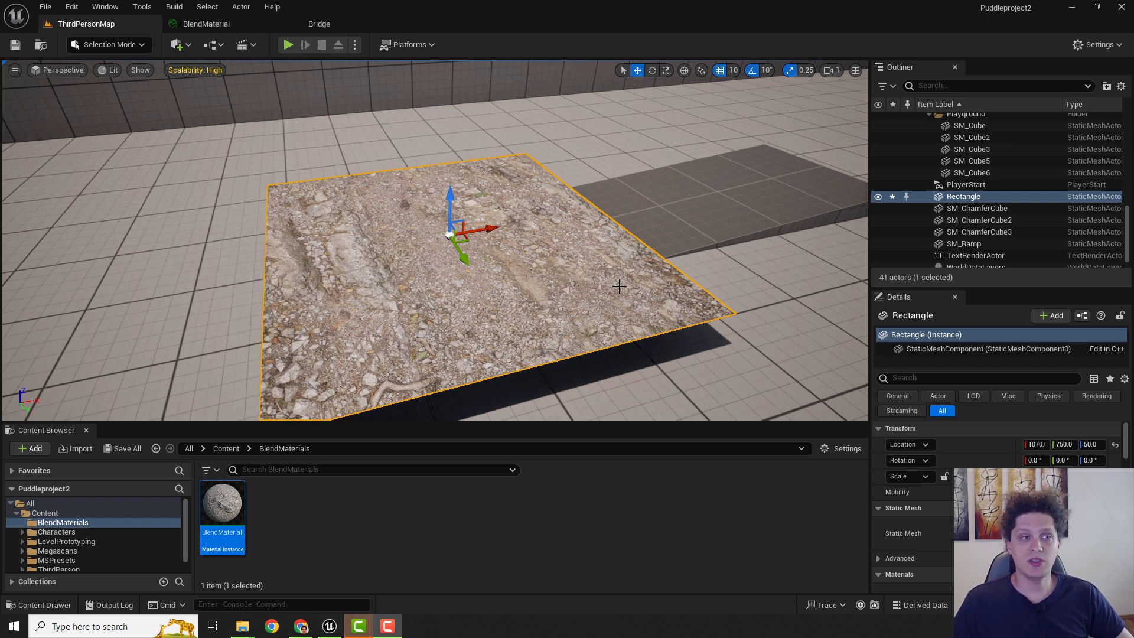
left_click(108, 43)
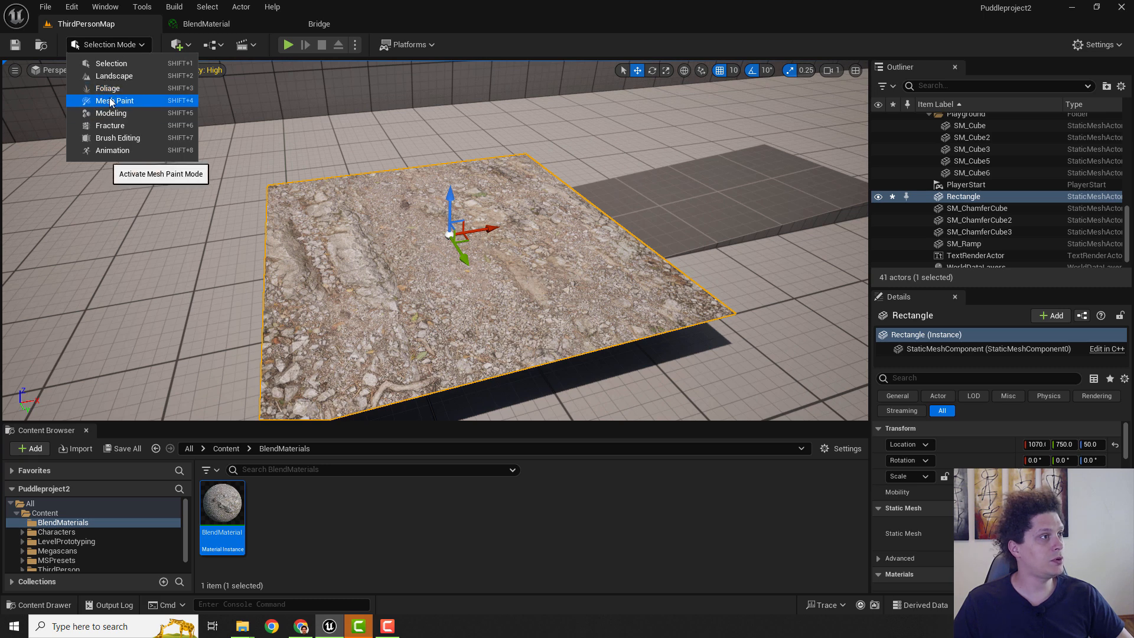
Enter Mesh Paint mode and swap paint/erase colours so black paints and white erases.
left_click(115, 101)
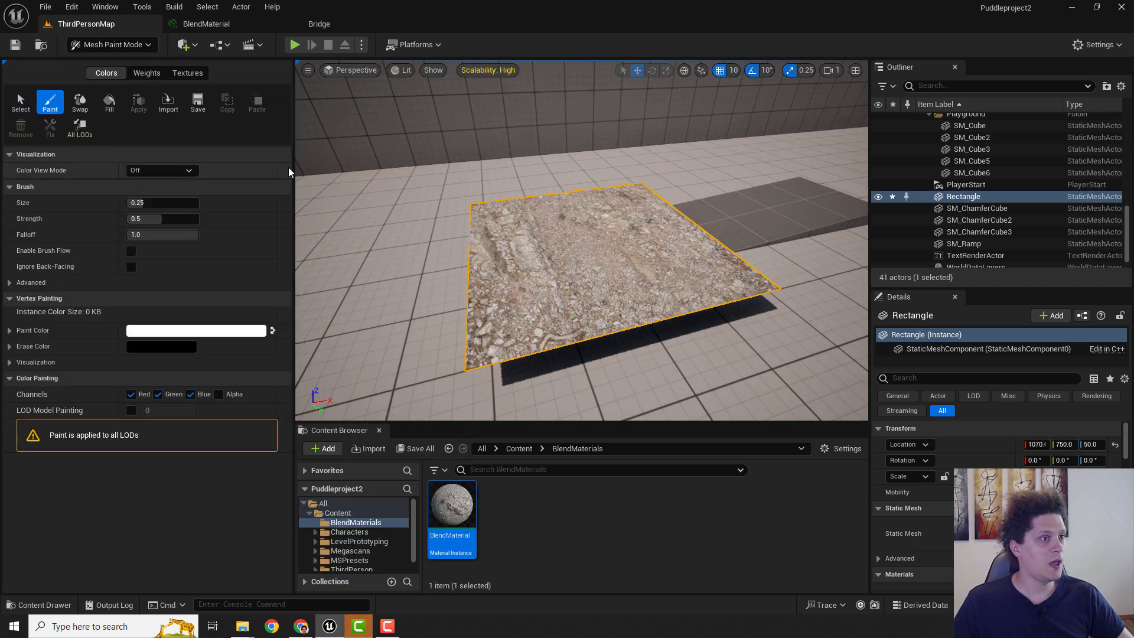
left_click(578, 310)
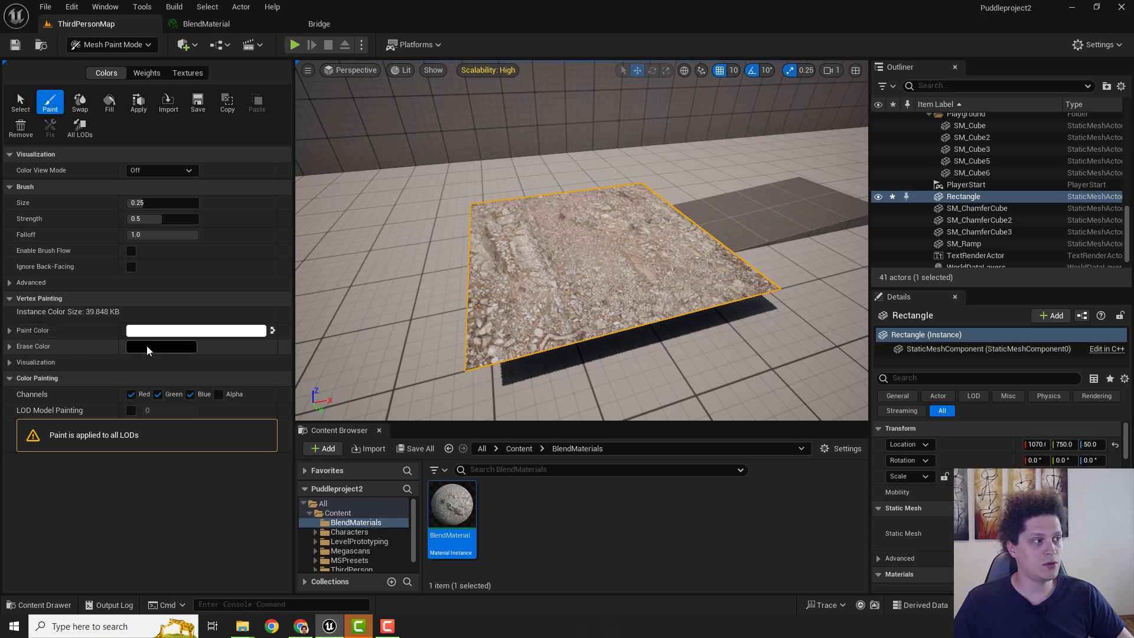
mouse_move(273, 330)
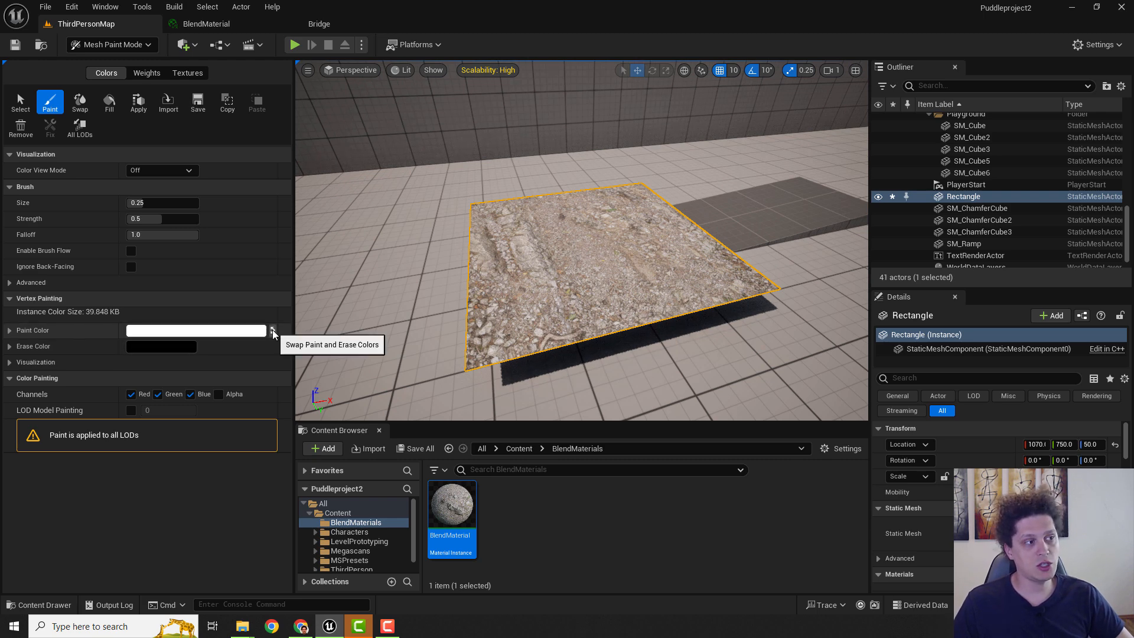
left_click(272, 330)
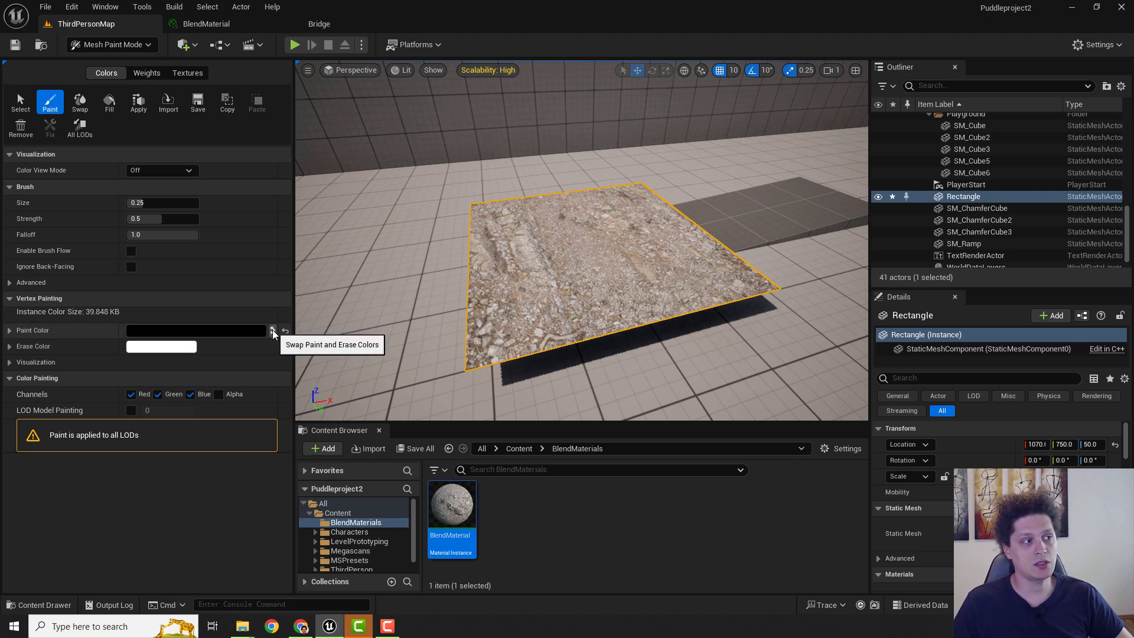
left_click(568, 277)
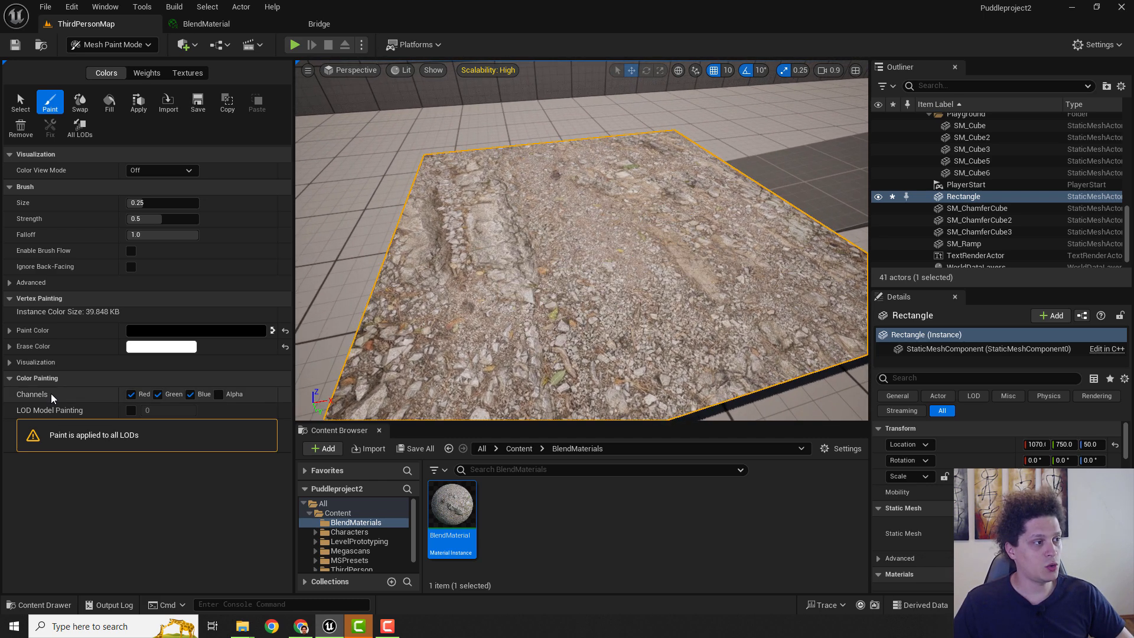
Paint the red channel for an orange rock centre, then the green channel for a pebble ring.
left_click(131, 394)
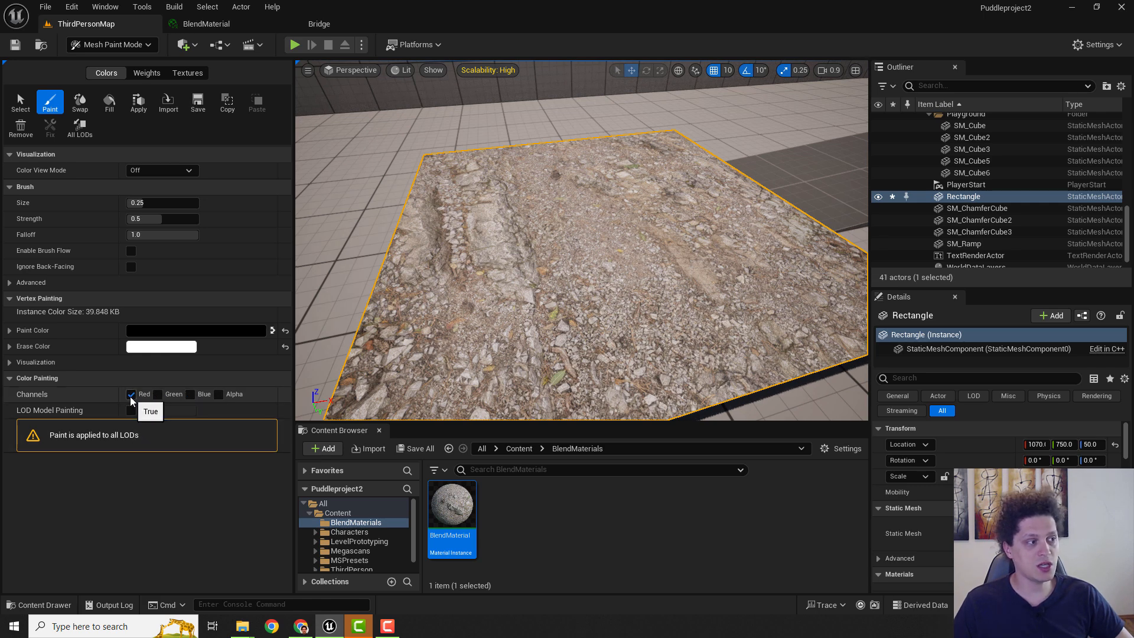
left_click(555, 255)
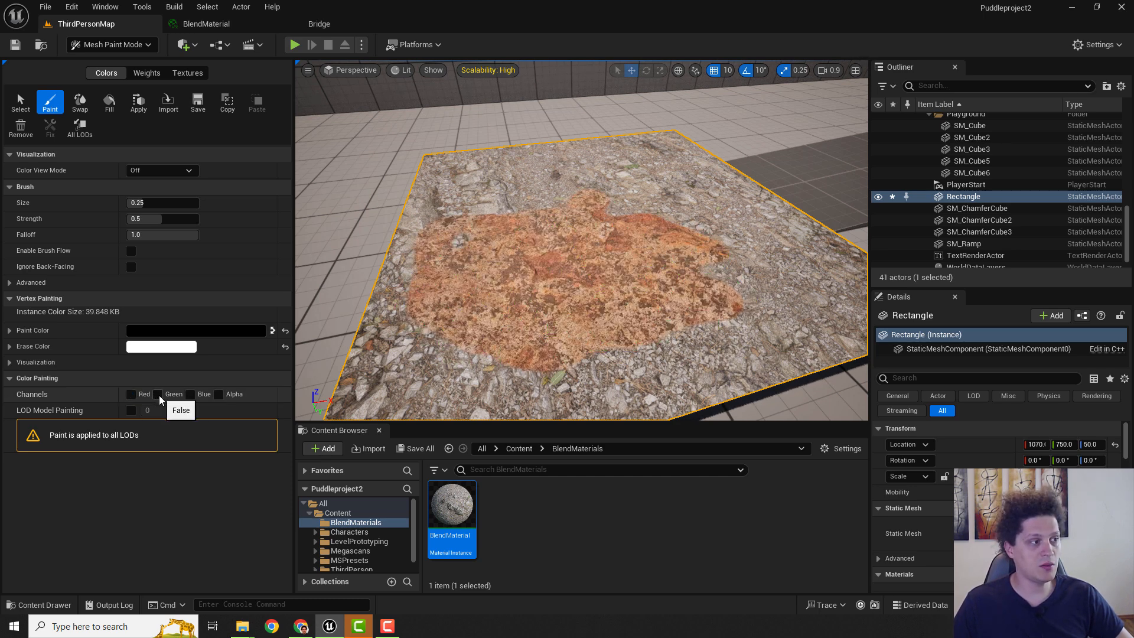
left_click(159, 394)
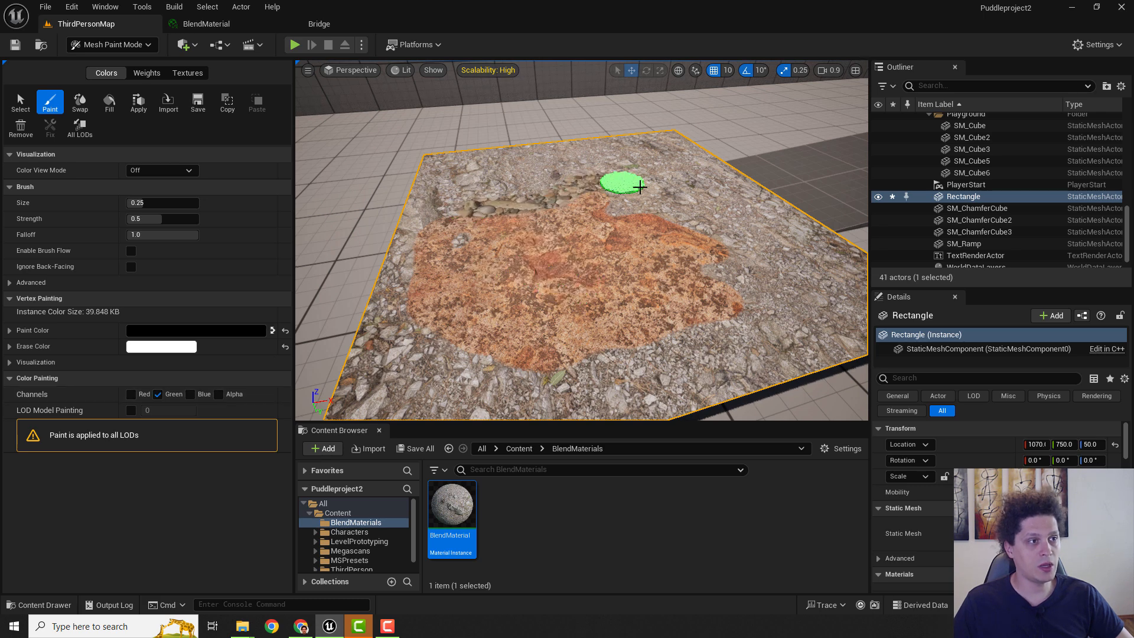
left_click(158, 395)
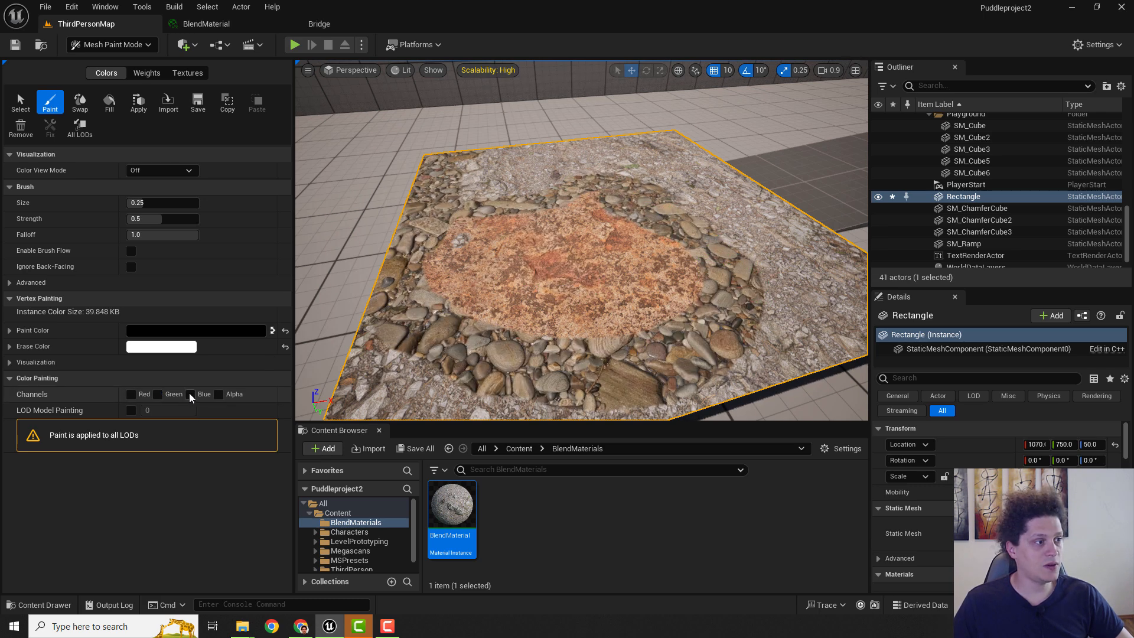
Switch painting to the blue channel to brush a wet puddle layer over the plane.
left_click(191, 393)
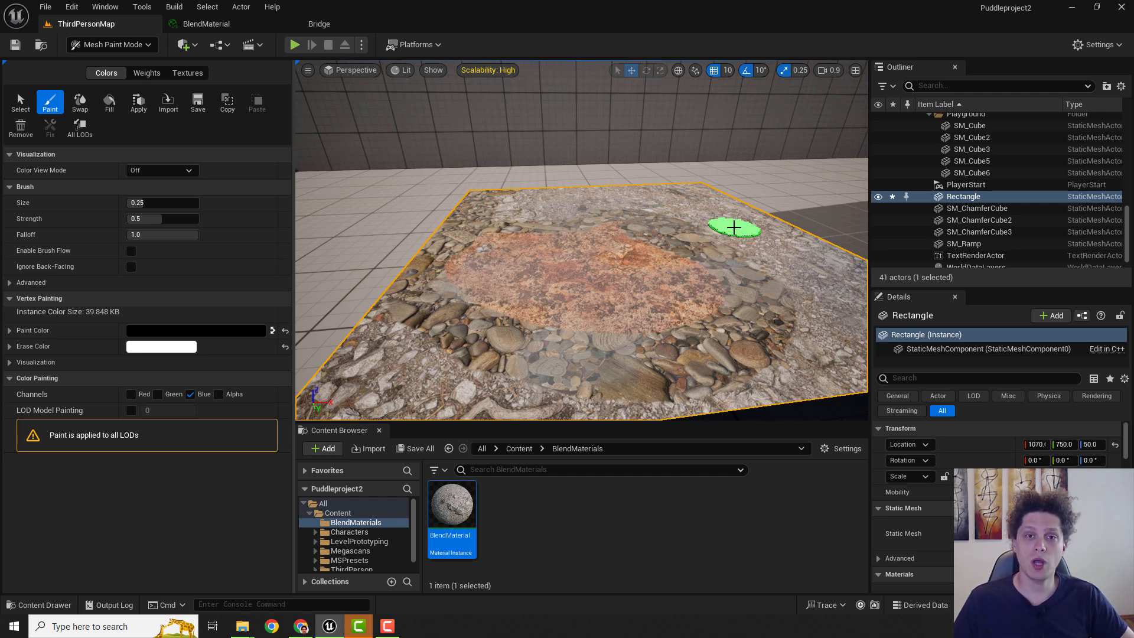
mouse_move(753, 215)
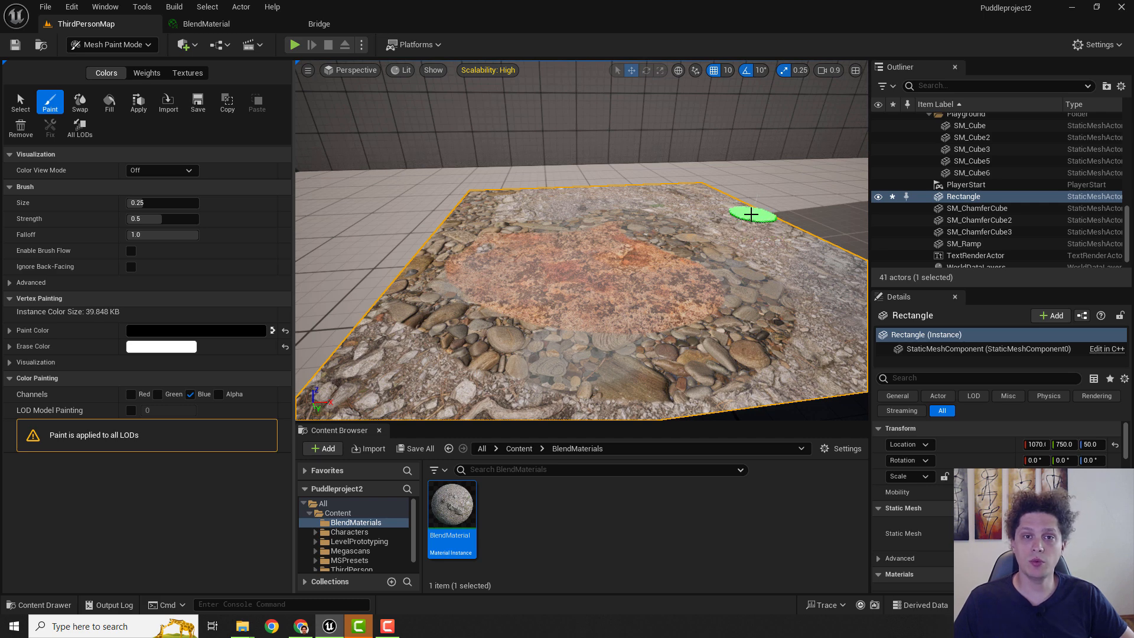